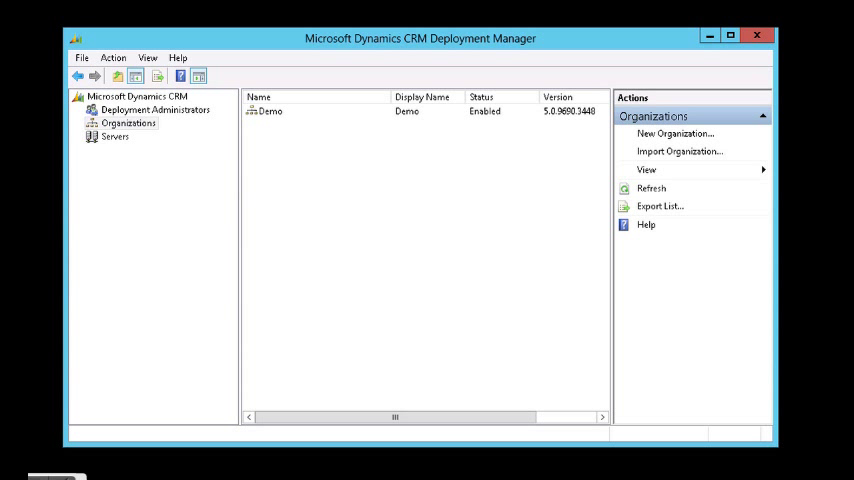
# Step: Select the Demo organization in Deployment Manager to confirm it is enabled at version 5.0
pyautogui.click(270, 110)
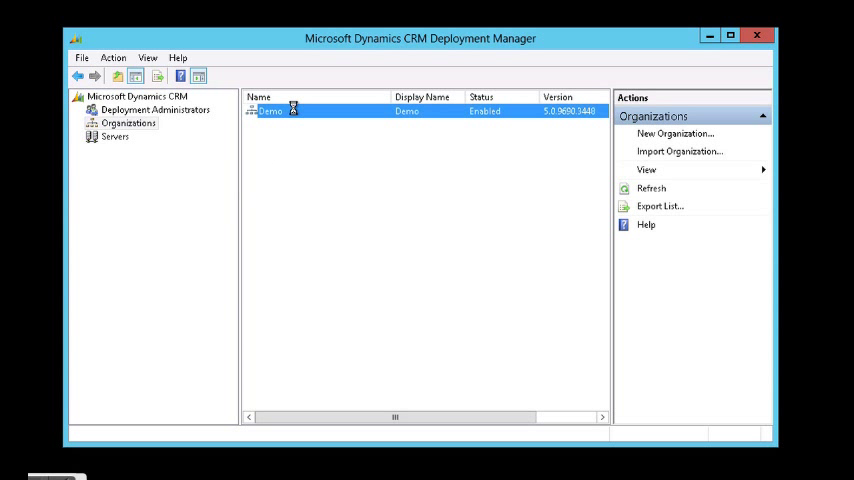
pyautogui.click(270, 111)
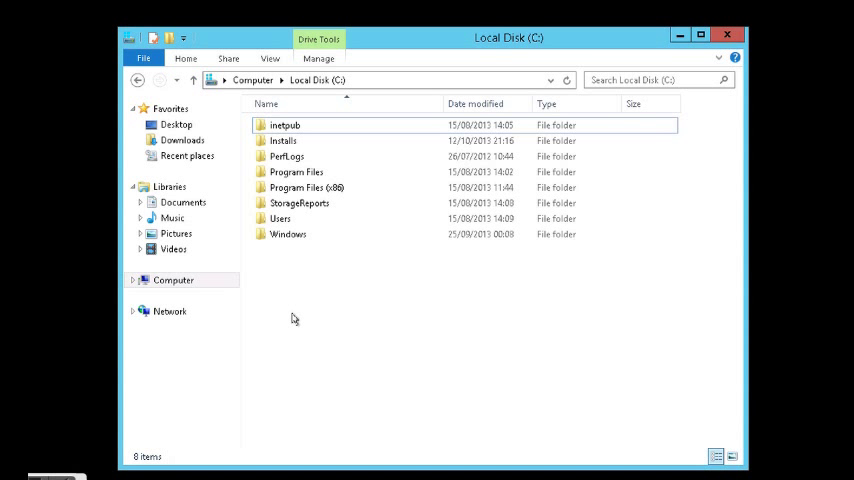
# Step: Navigate to C:\Installs\CRM 2013 and bring up the run options for SetupServer
pyautogui.doubleClick(283, 140)
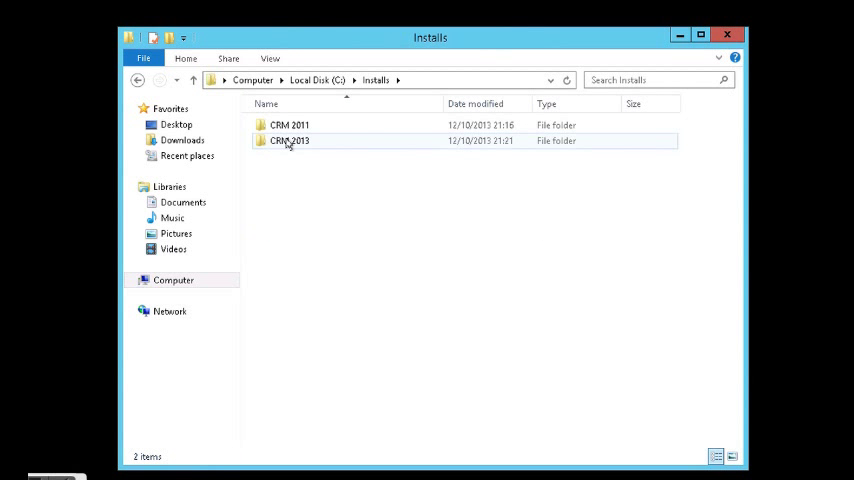
pyautogui.doubleClick(289, 140)
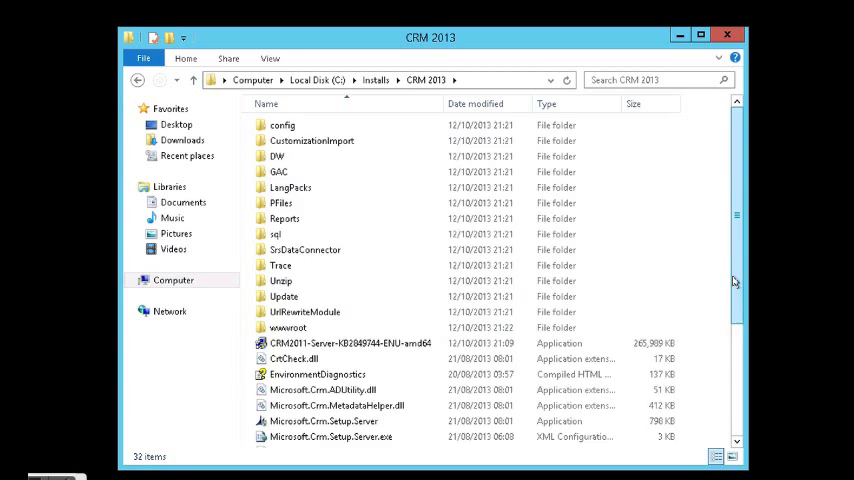
pyautogui.scroll(-3)
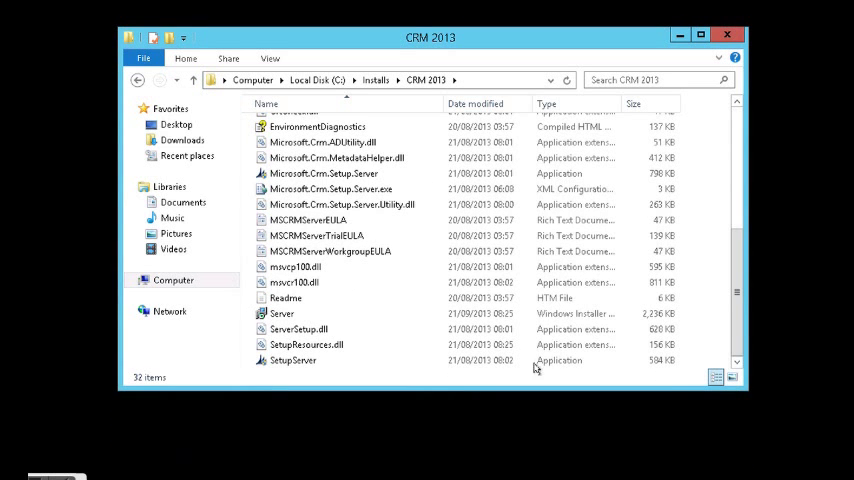
pyautogui.click(293, 360)
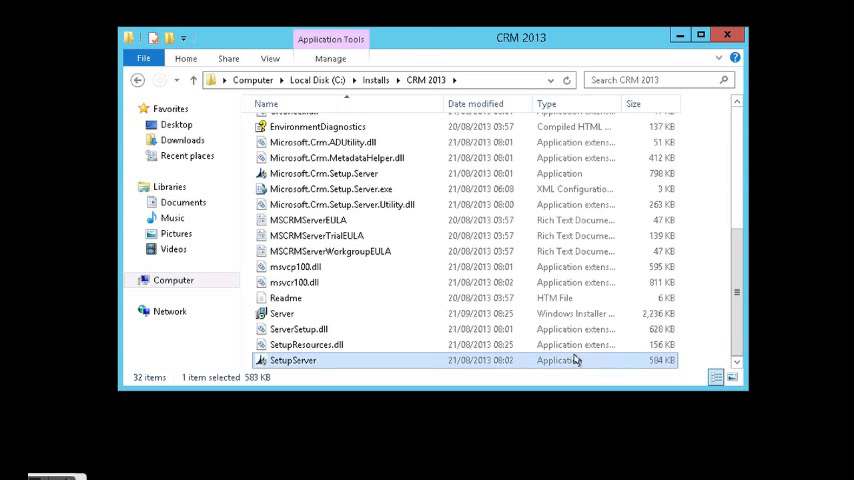
pyautogui.rightClick(293, 360)
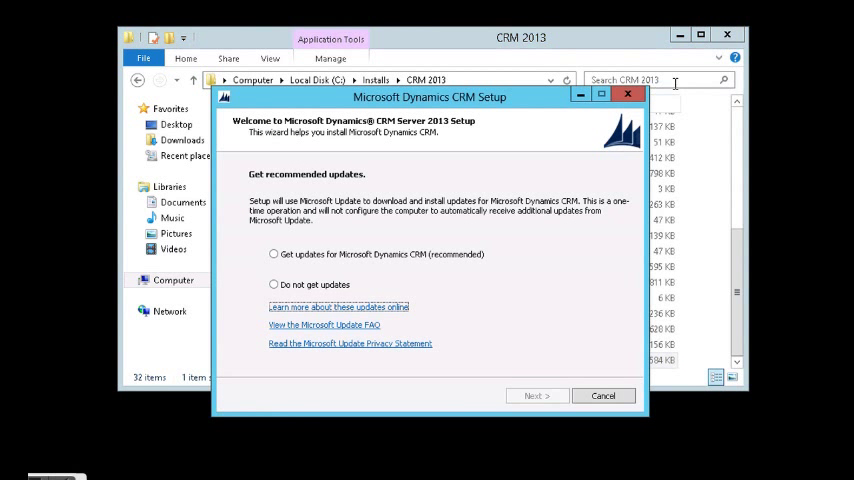
# Step: Opt to get Microsoft Dynamics CRM updates and continue once the check finds none needed
pyautogui.click(274, 254)
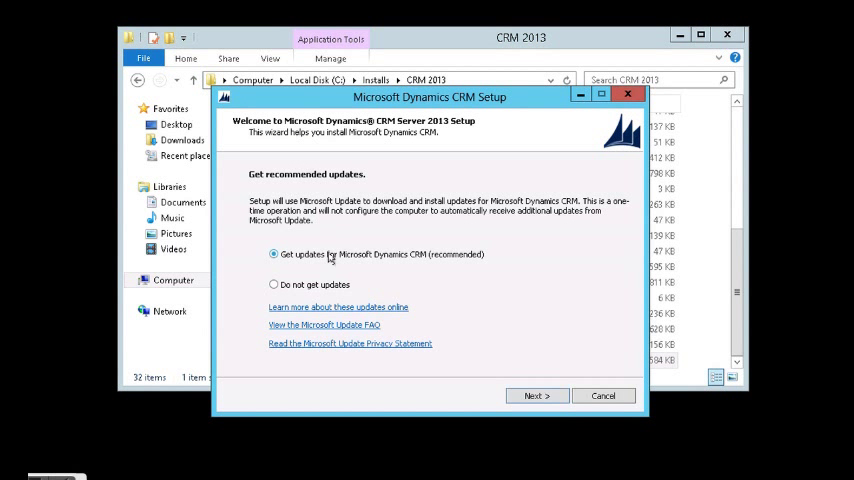
pyautogui.click(536, 395)
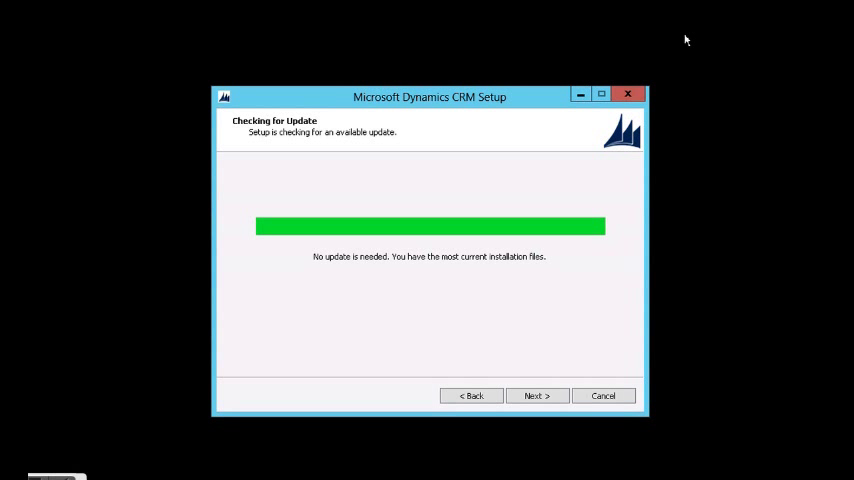
pyautogui.click(537, 395)
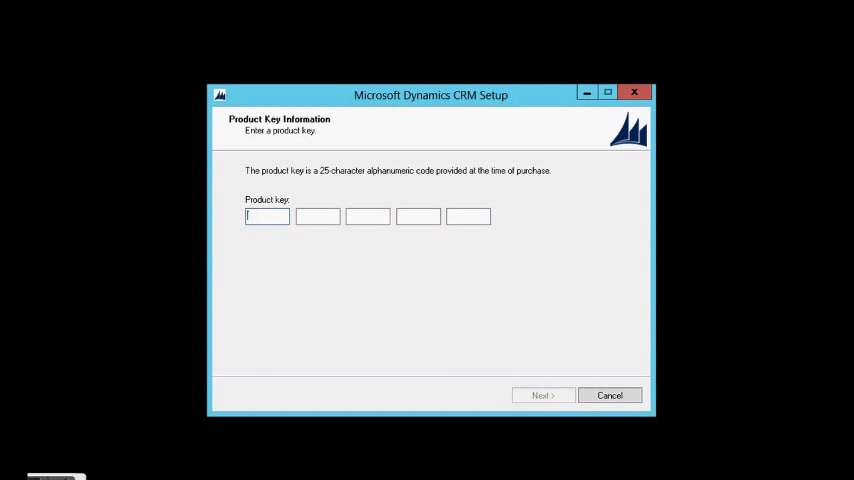
pyautogui.moveTo(285, 267)
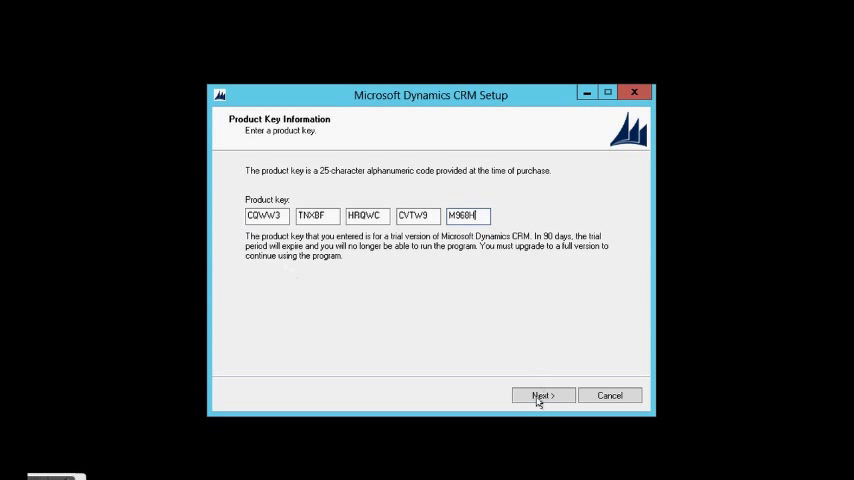
# Step: Accept the trial product key, install SQL Server Management Objects, and pick Demo for upgrade
pyautogui.click(543, 395)
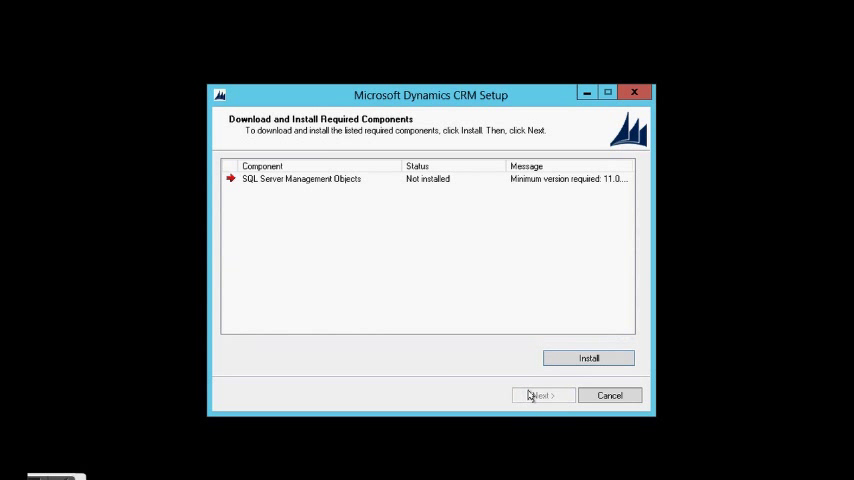
pyautogui.click(588, 358)
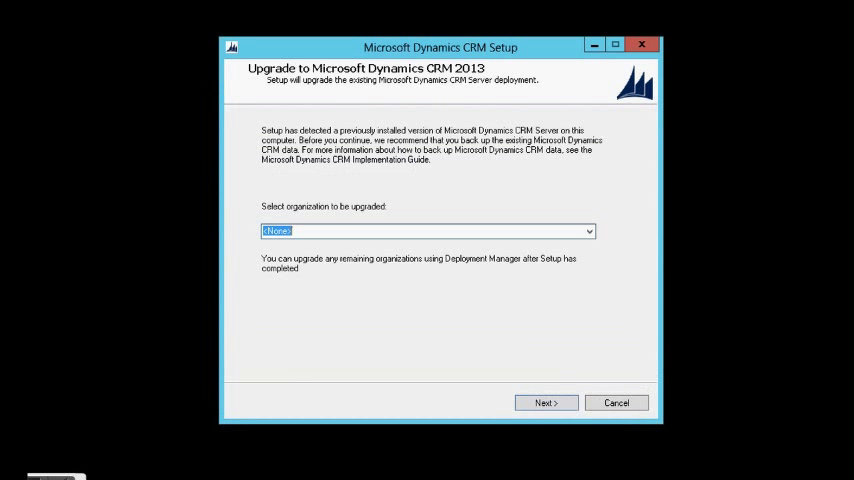
pyautogui.moveTo(546, 232)
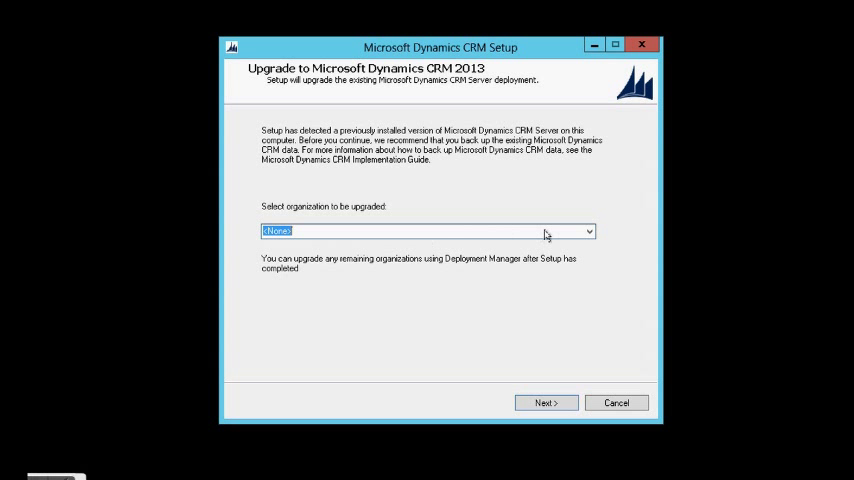
pyautogui.click(588, 231)
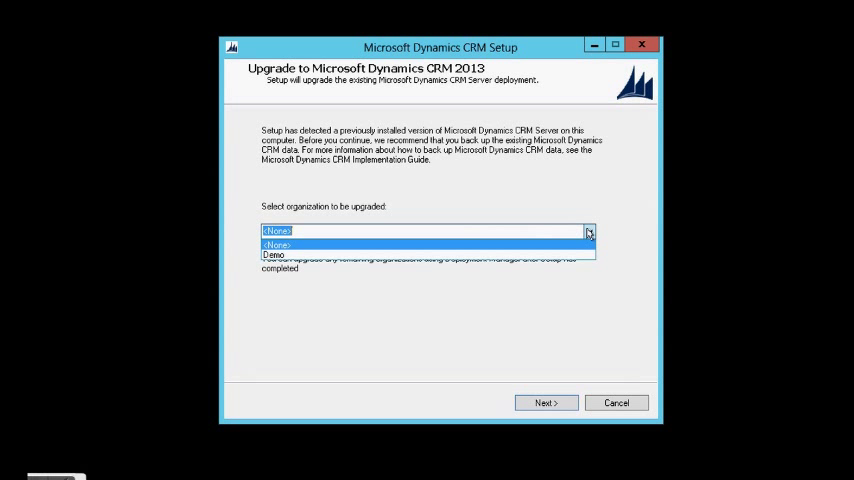
pyautogui.click(273, 254)
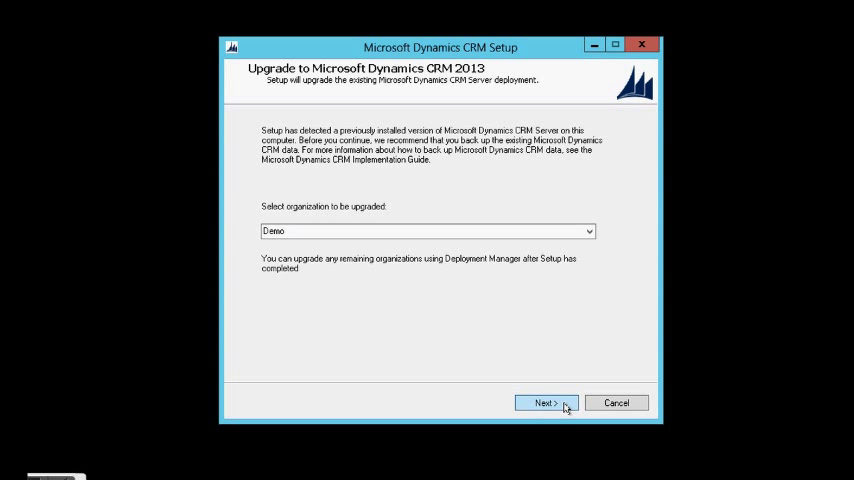
pyautogui.click(545, 402)
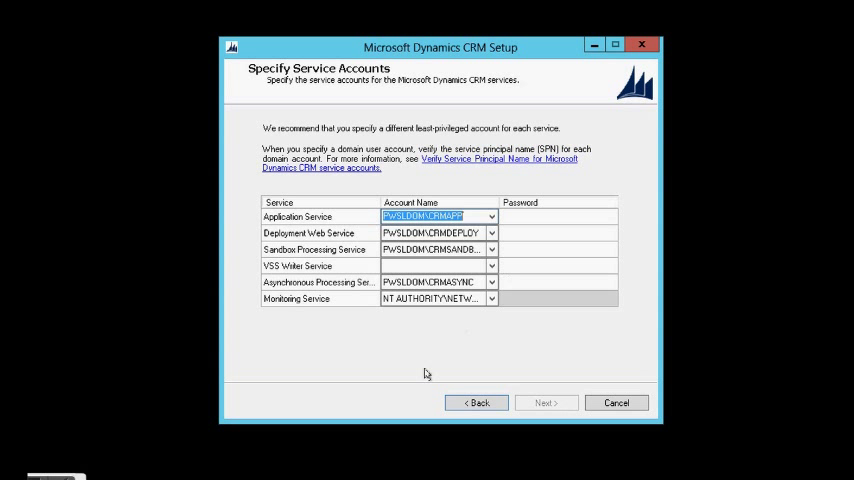
pyautogui.moveTo(211, 300)
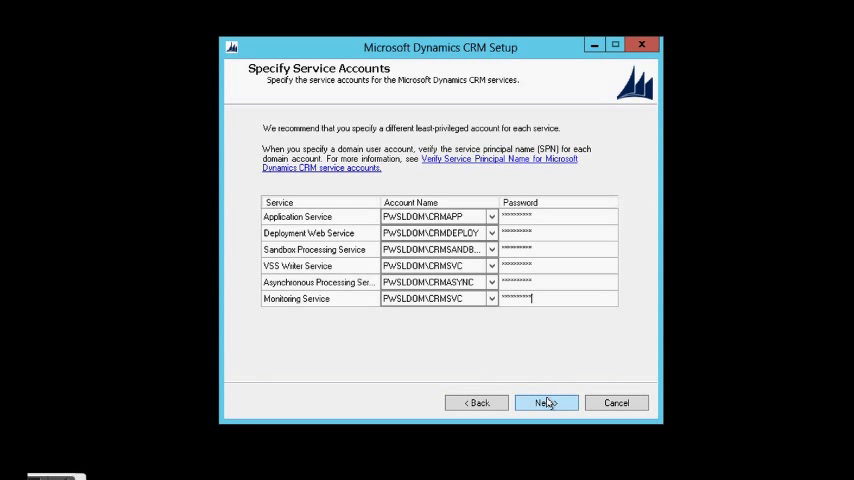
# Step: Confirm service account passwords, keep the email router server, and decline Microsoft Update
pyautogui.click(546, 402)
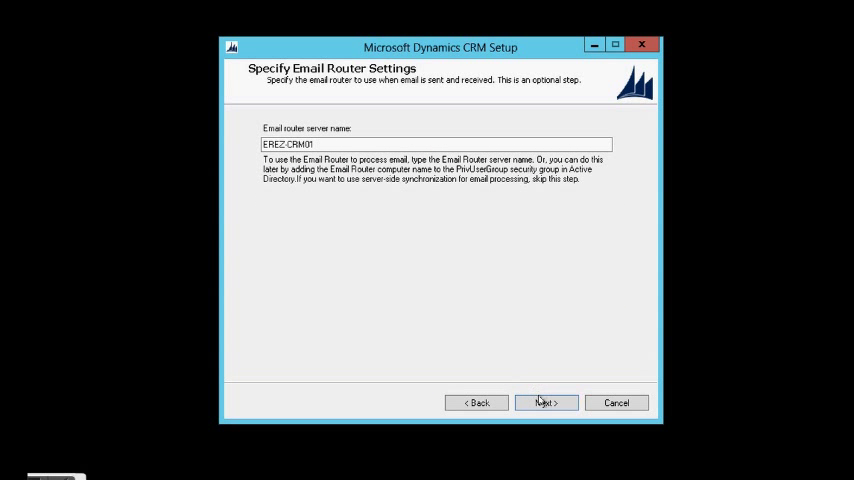
pyautogui.click(546, 402)
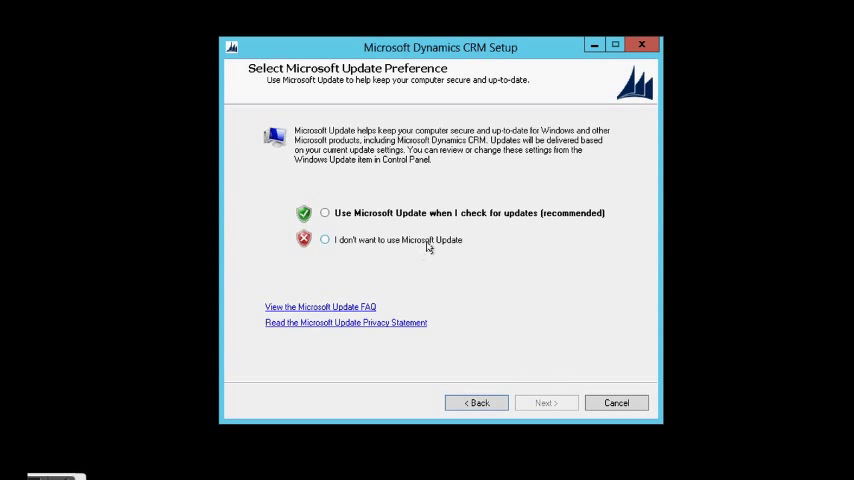
pyautogui.click(324, 239)
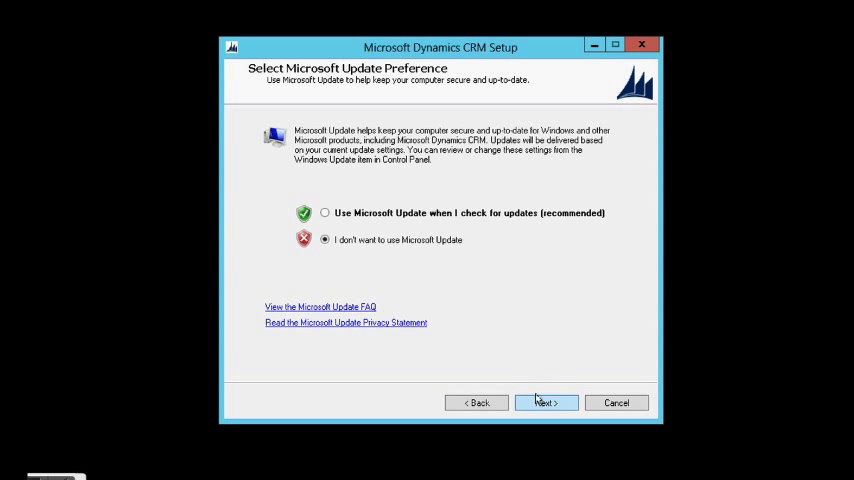
pyautogui.click(546, 402)
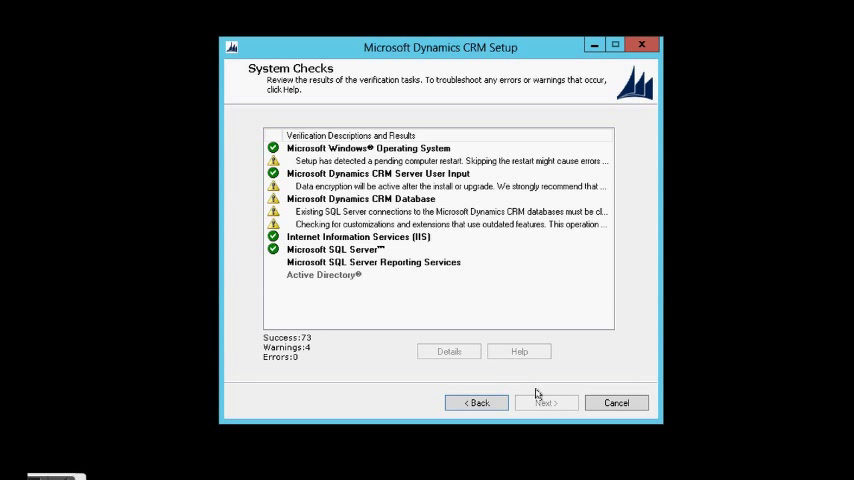
pyautogui.moveTo(531, 190)
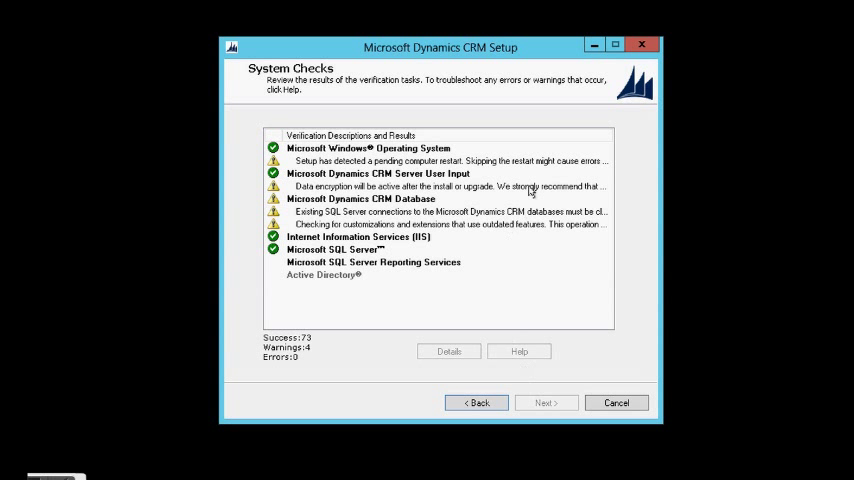
# Step: Review the pending restart, data encryption and SQL Server connections warnings after 73 checks pass
pyautogui.click(445, 161)
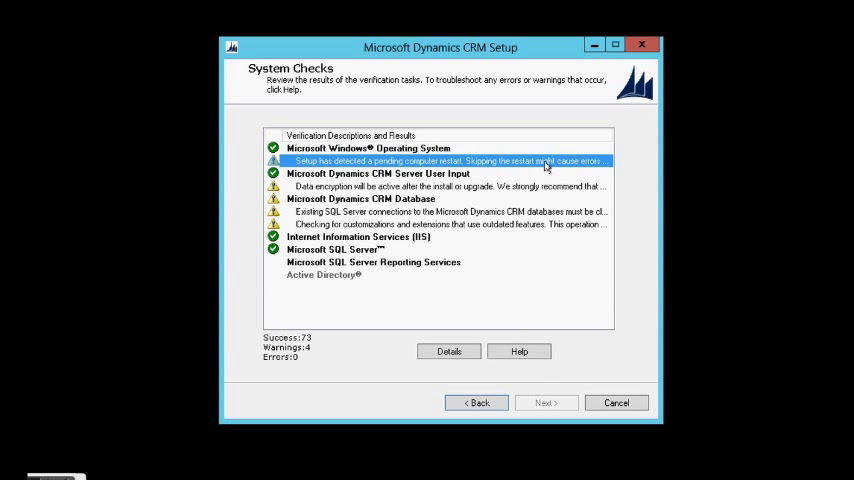
pyautogui.moveTo(515, 190)
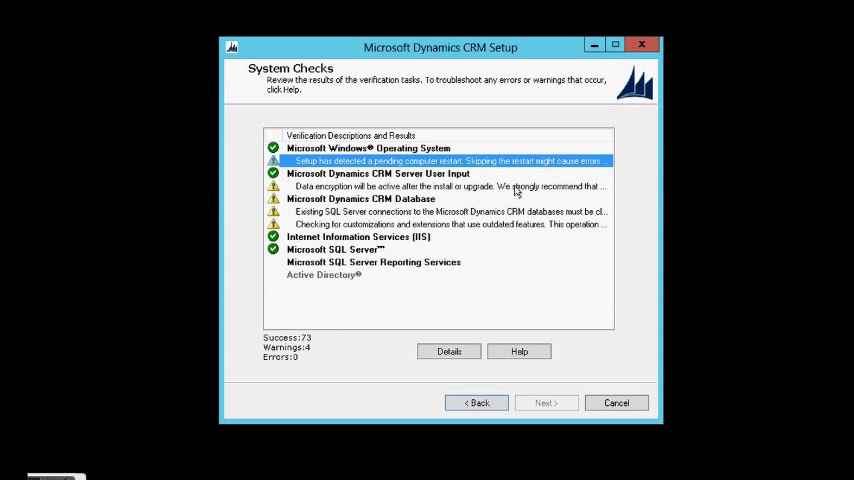
pyautogui.click(447, 186)
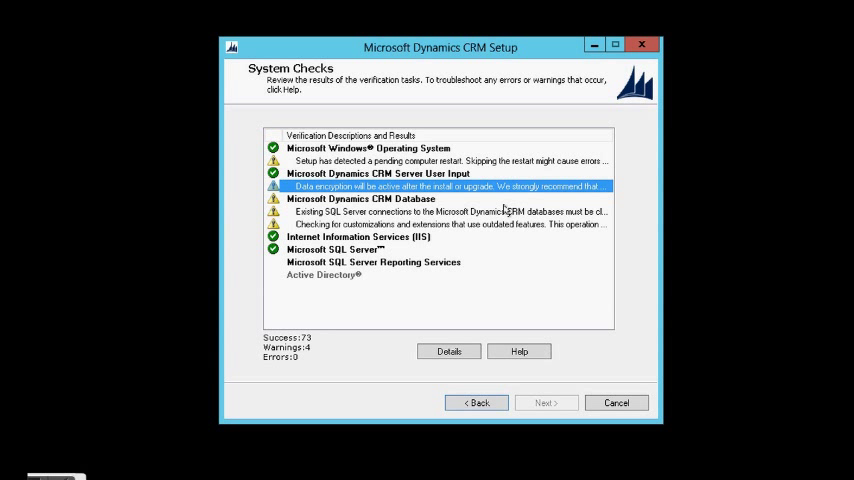
pyautogui.click(449, 211)
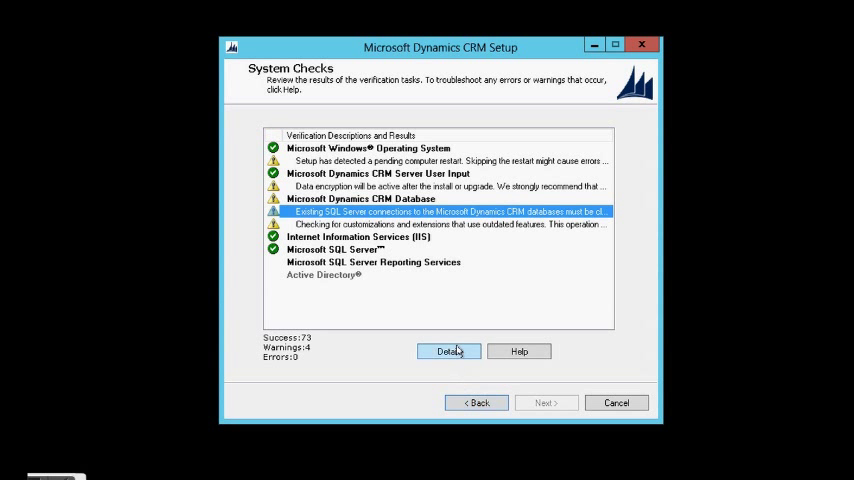
# Step: Read and dismiss the SQL connections and outdated-features warning details, then accept the check results
pyautogui.click(447, 351)
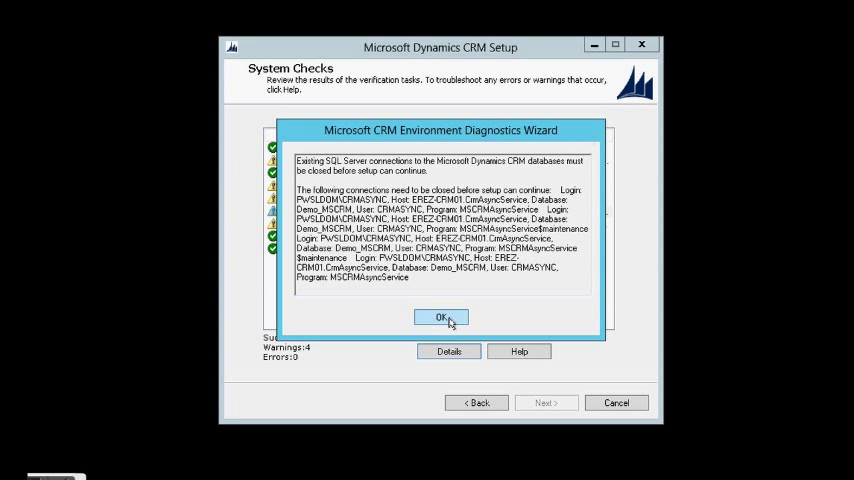
pyautogui.click(442, 317)
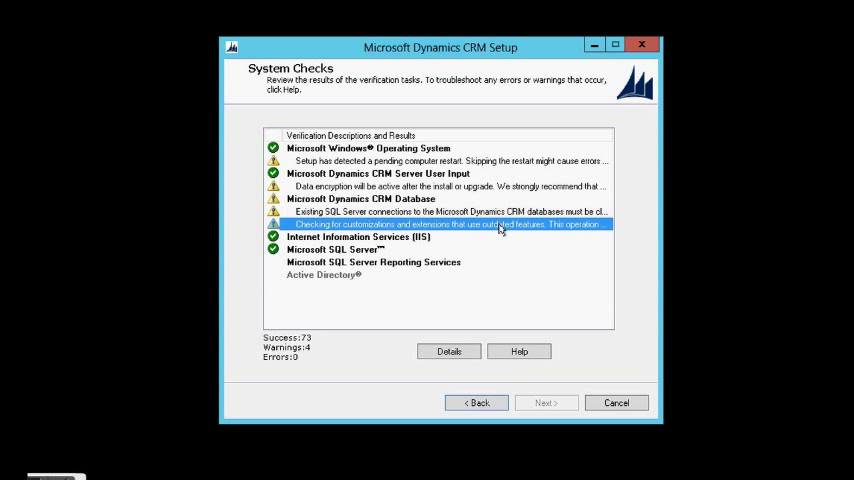
pyautogui.moveTo(462, 299)
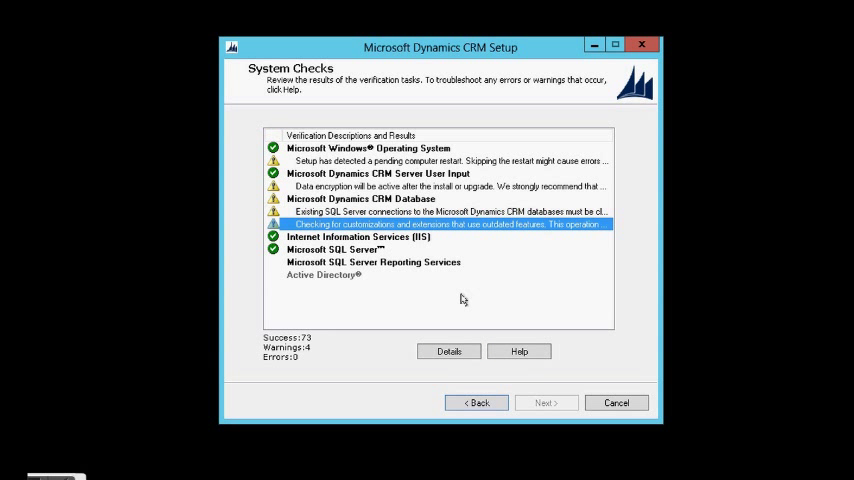
pyautogui.click(448, 351)
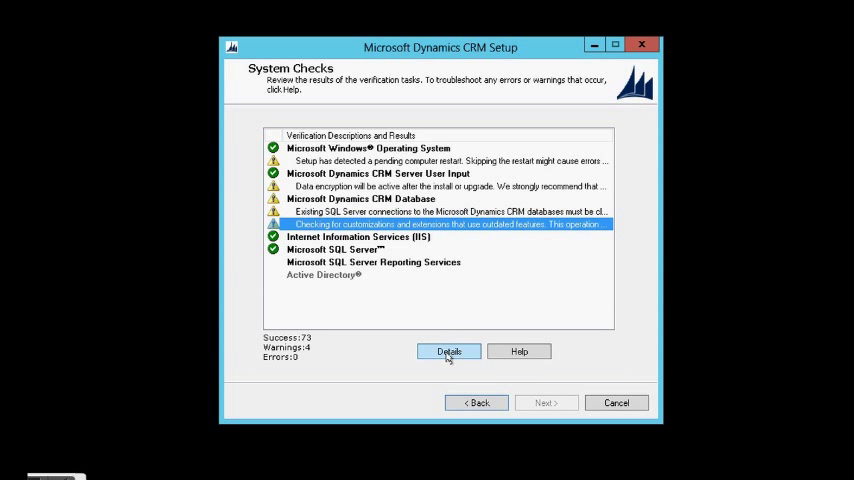
pyautogui.click(448, 351)
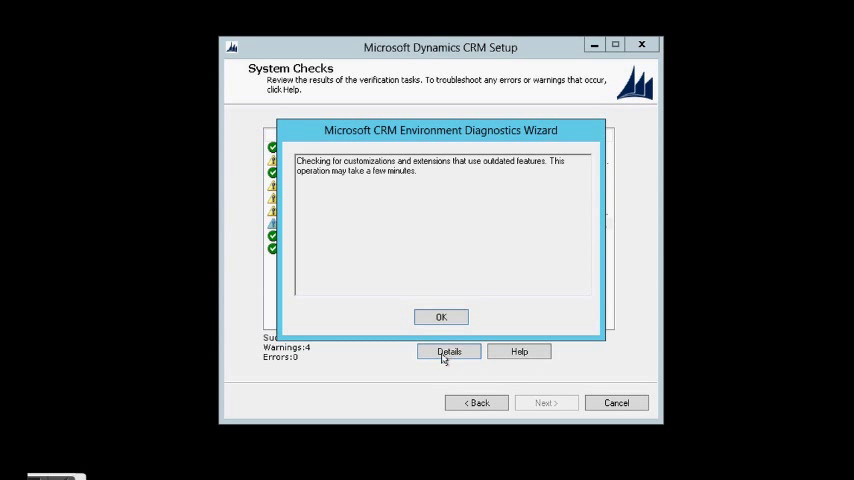
pyautogui.click(441, 316)
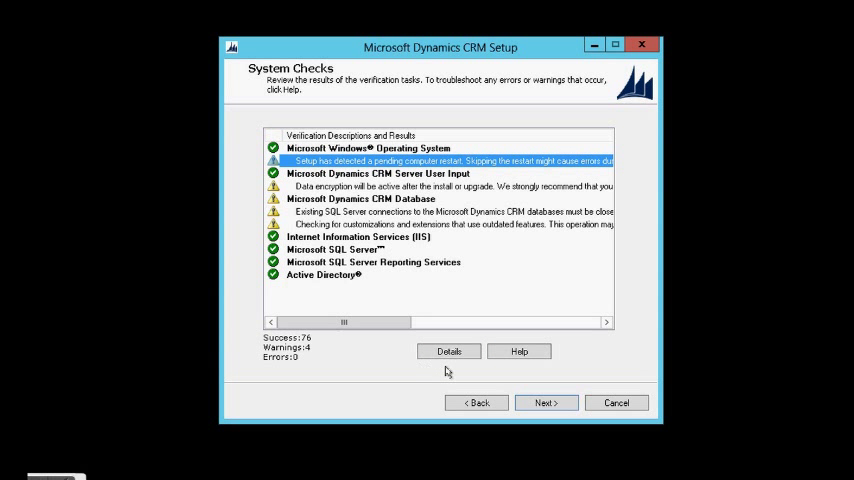
pyautogui.moveTo(537, 402)
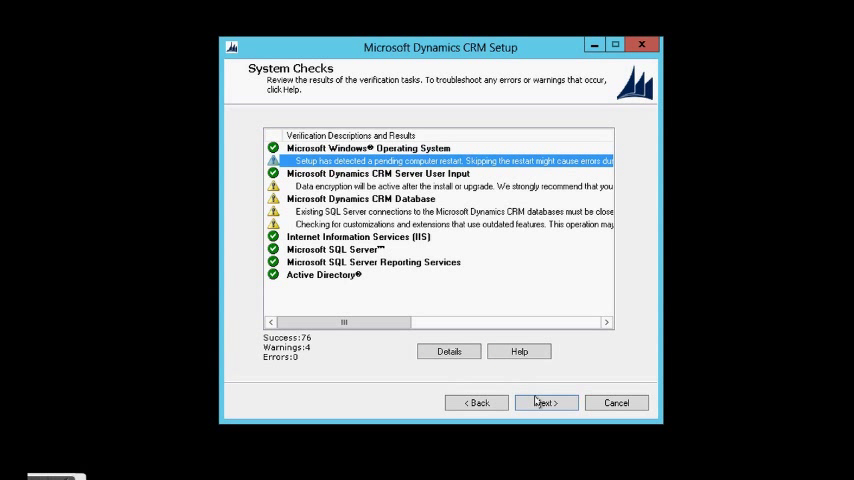
pyautogui.click(545, 402)
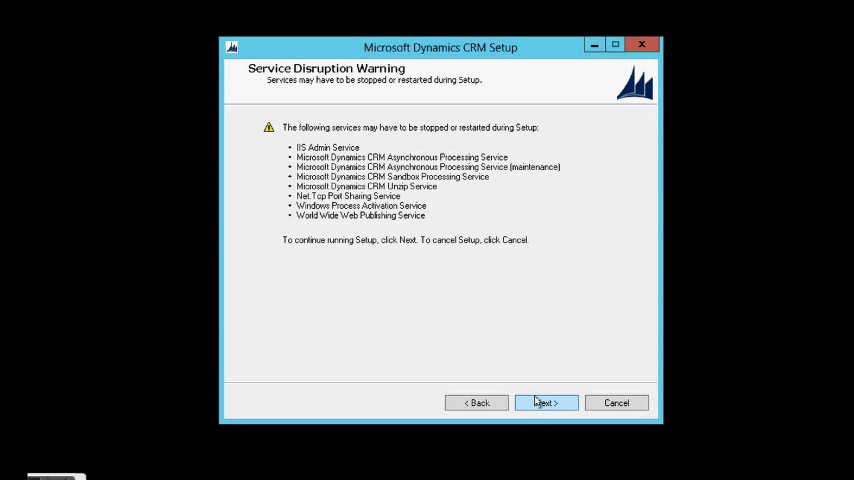
# Step: Upgrade the CRM server to 2013 and finish without launching Reporting Extensions for SSRS setup
pyautogui.click(544, 402)
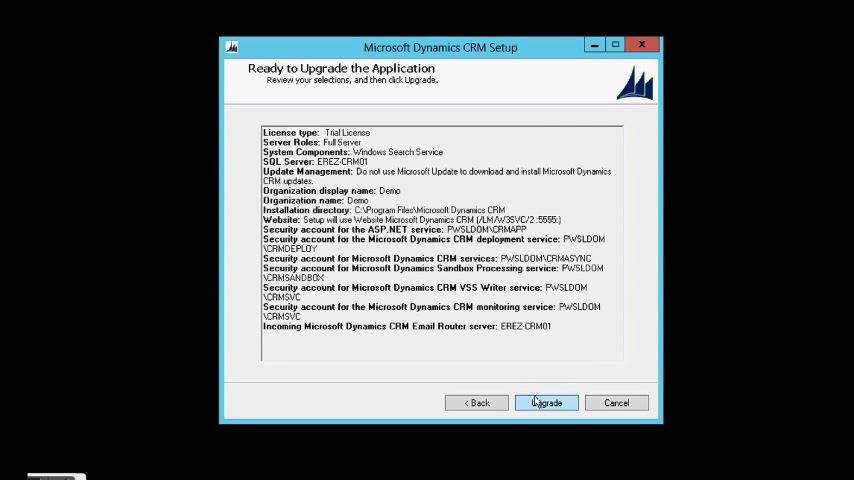
pyautogui.click(546, 402)
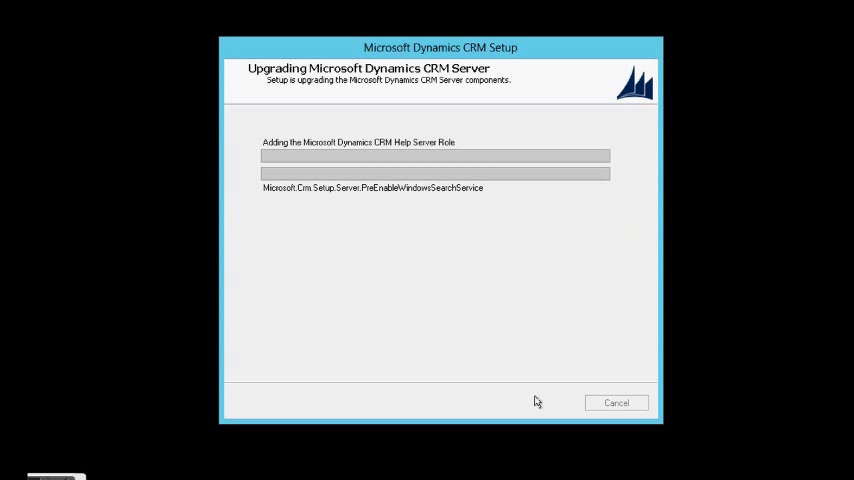
pyautogui.moveTo(649, 218)
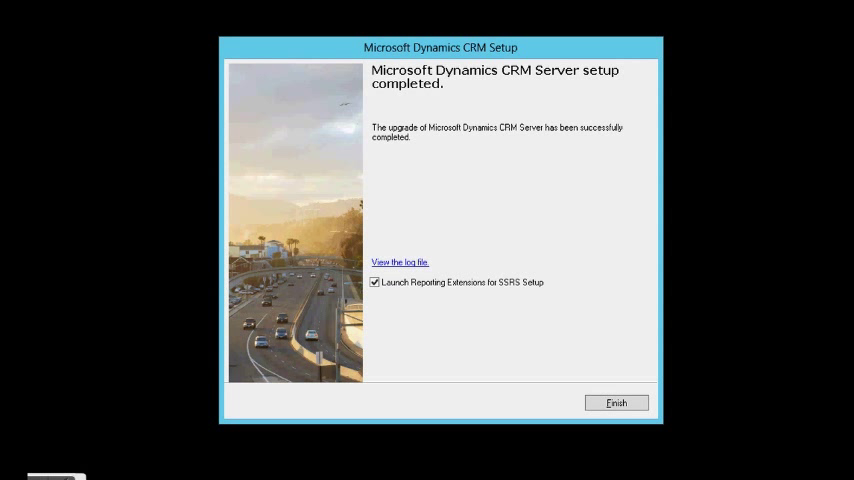
pyautogui.moveTo(438, 293)
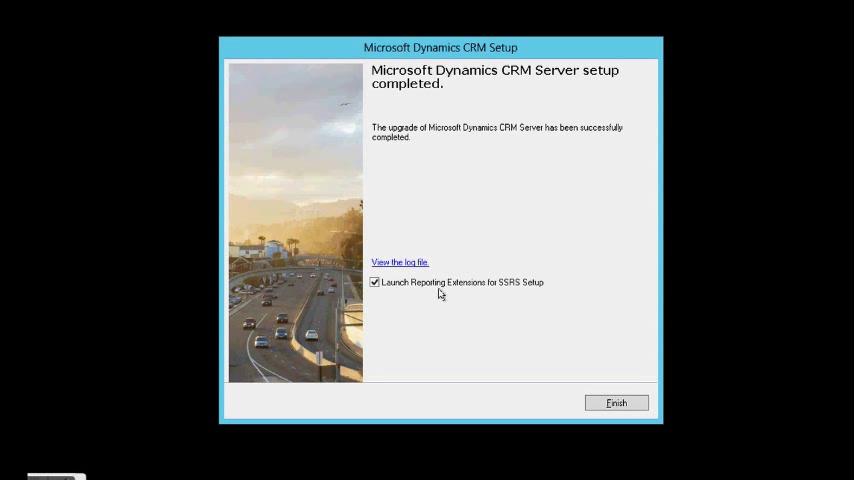
pyautogui.click(375, 282)
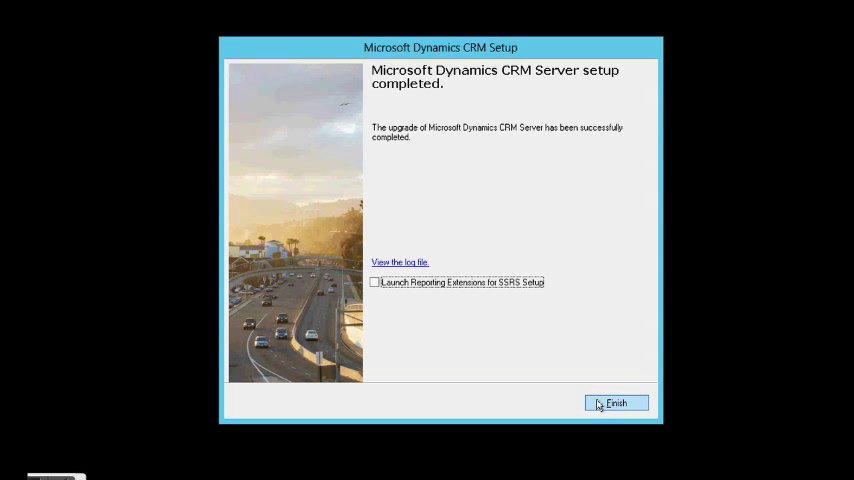
pyautogui.click(611, 402)
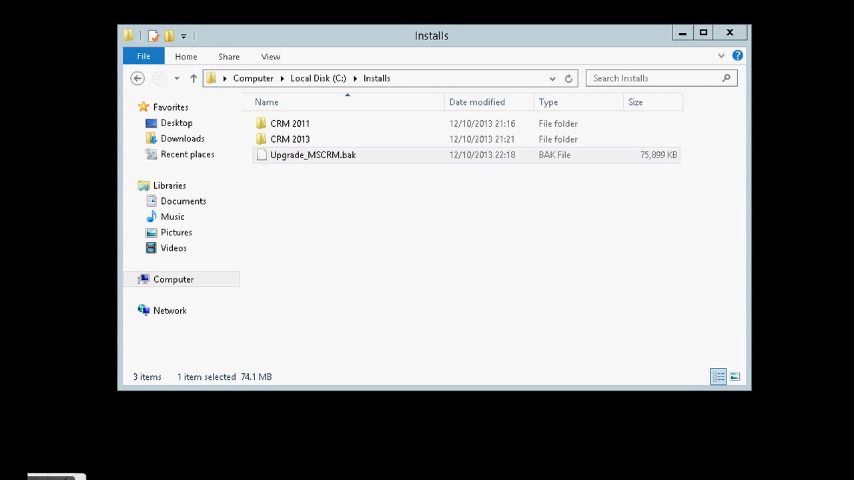
# Step: Select Upgrade_MSCRM.bak in C:\Installs, then go to the Start screen
pyautogui.click(312, 155)
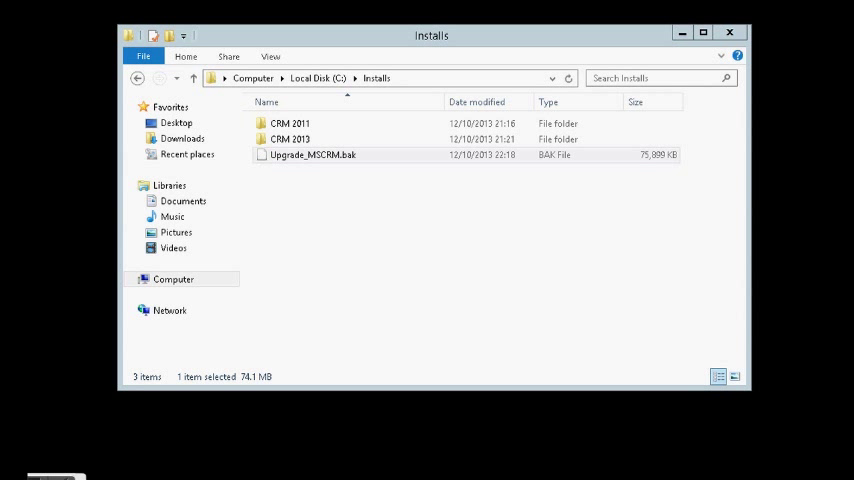
pyautogui.press('Super')
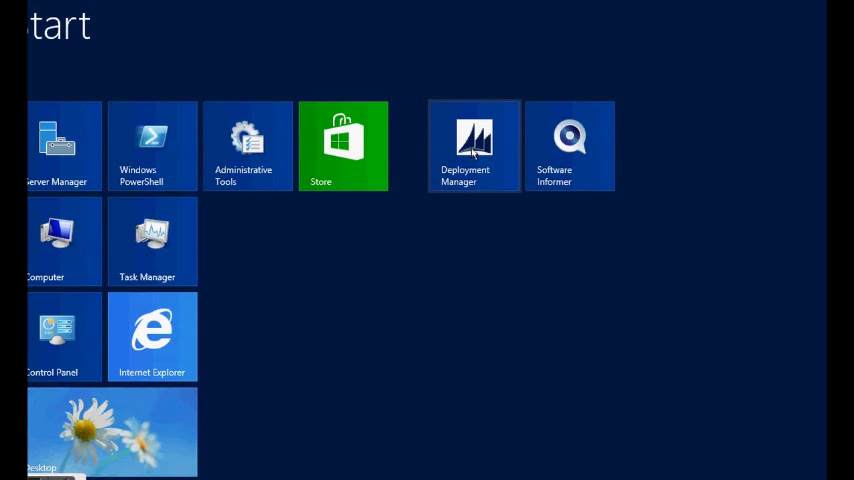
# Step: Reopen Deployment Manager, collapse Messages, and select Demo, now at version 6.0.0.809
pyautogui.click(473, 145)
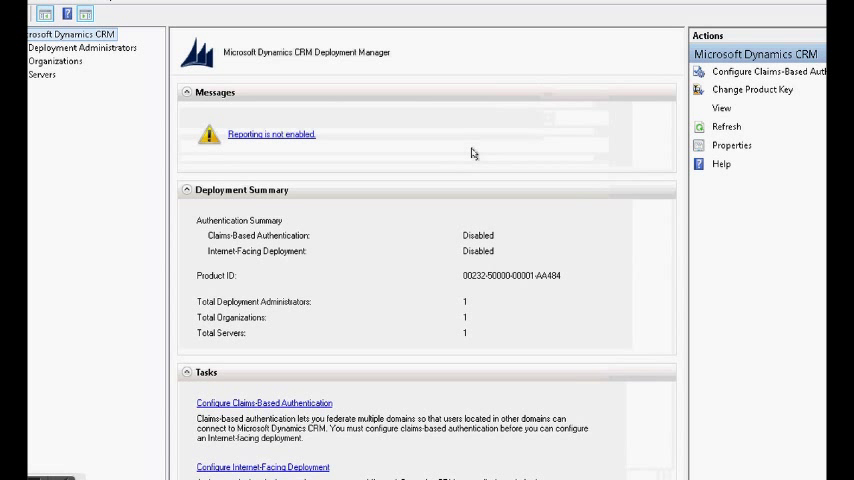
pyautogui.moveTo(680, 8)
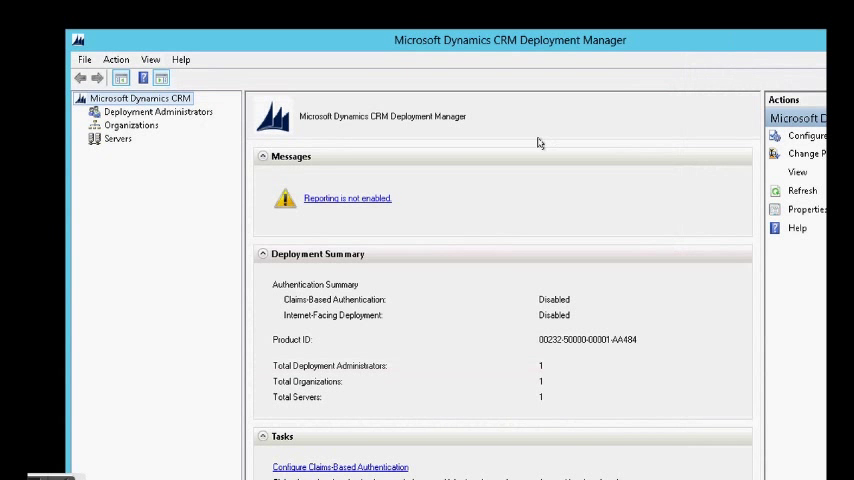
pyautogui.click(263, 160)
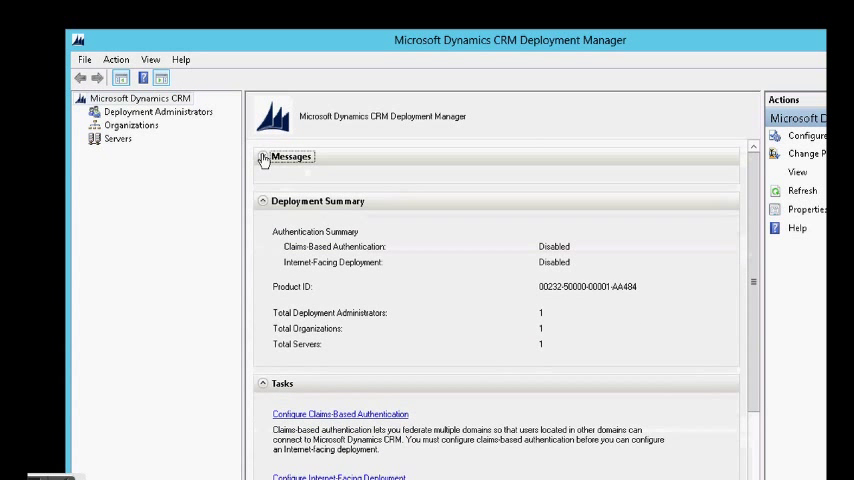
pyautogui.click(131, 125)
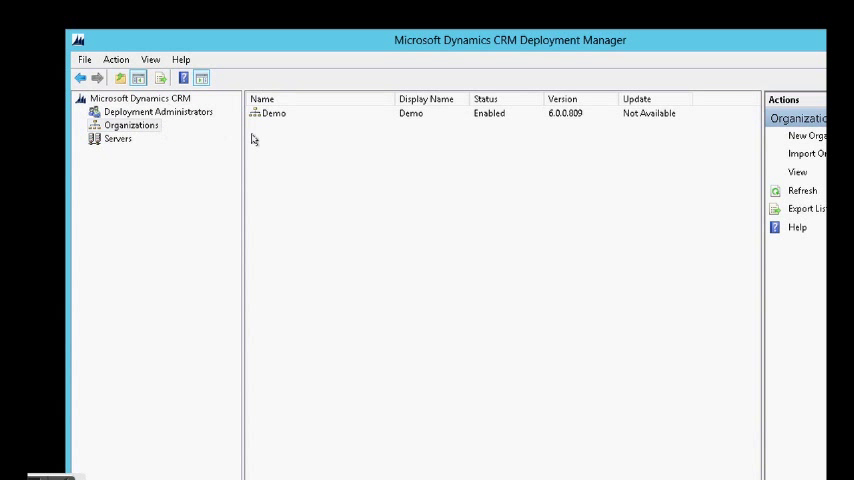
pyautogui.click(274, 113)
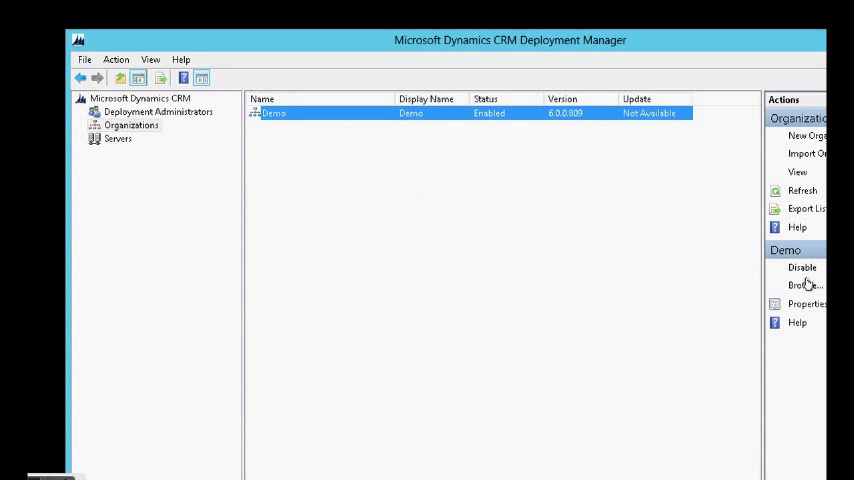
pyautogui.moveTo(669, 230)
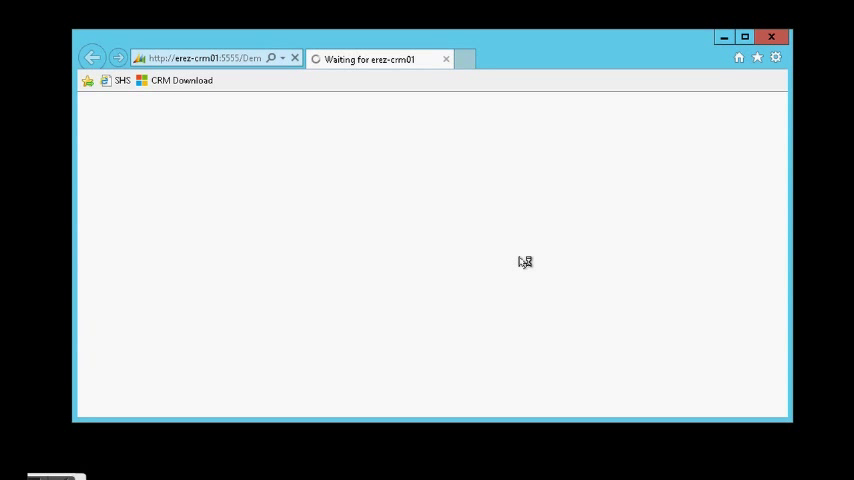
pyautogui.moveTo(215, 405)
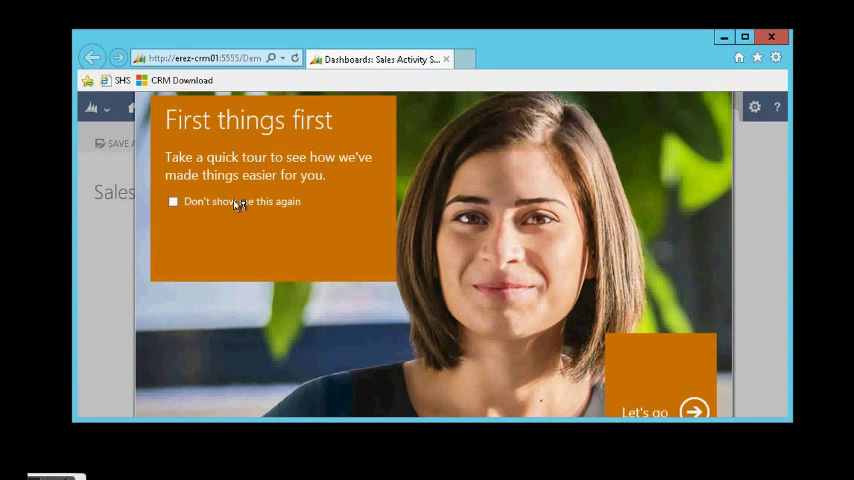
# Step: Start the CRM 2013 welcome tour in the Demo organization and advance through two slides
pyautogui.click(173, 201)
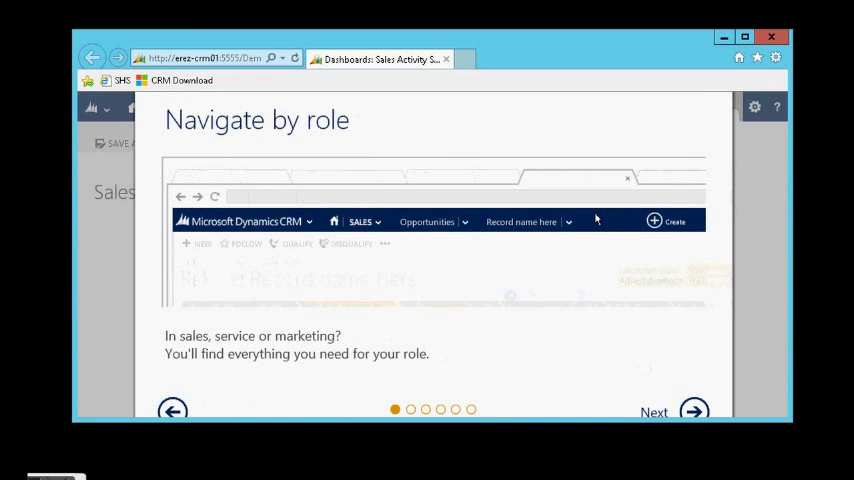
pyautogui.click(694, 411)
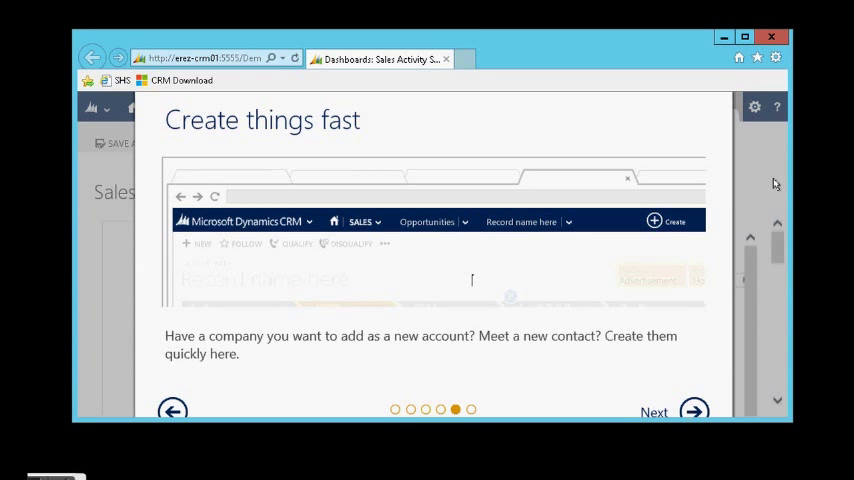
pyautogui.click(673, 411)
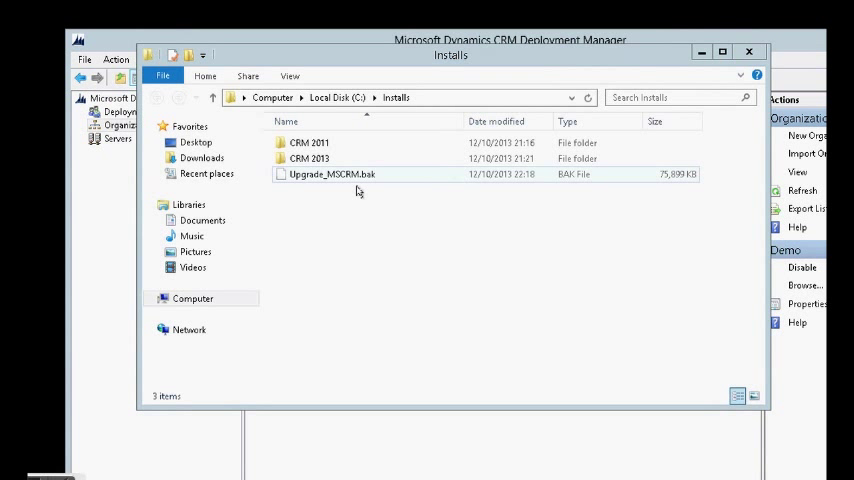
# Step: Select the Upgrade_MSCRM.bak backup file in the Installs folder
pyautogui.click(331, 174)
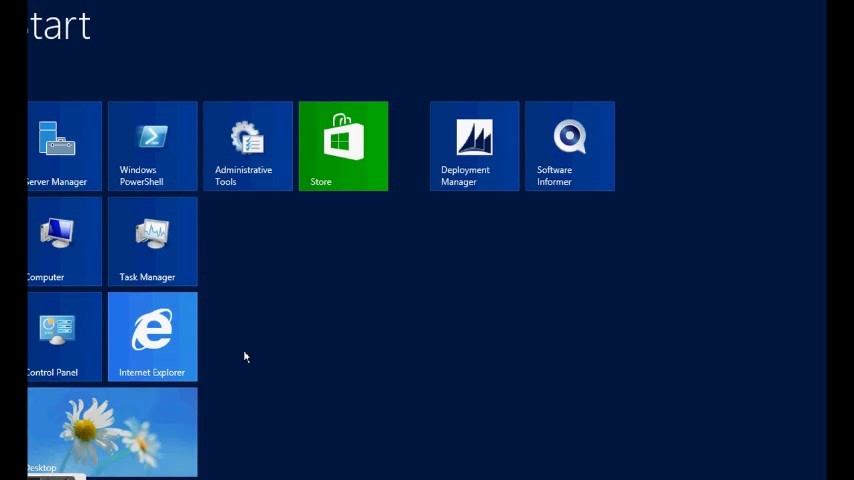
# Step: Search the Start screen for SQL and launch SQL Server Management Studio
pyautogui.write('sql')
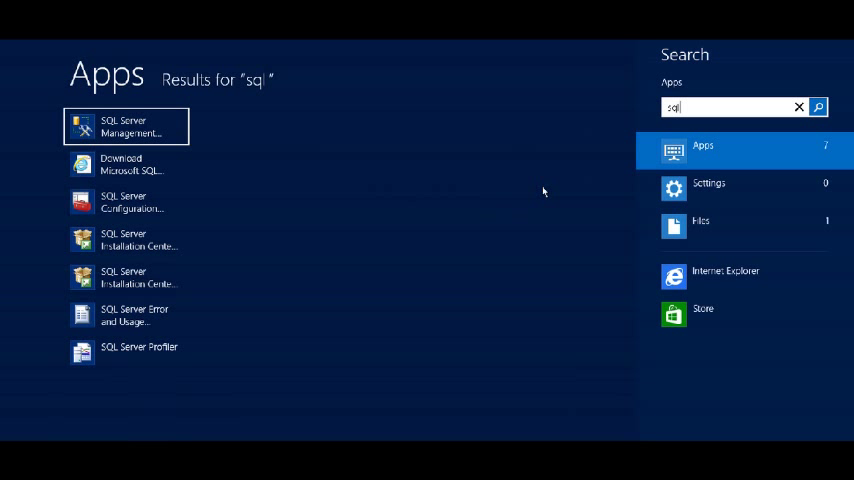
pyautogui.click(125, 125)
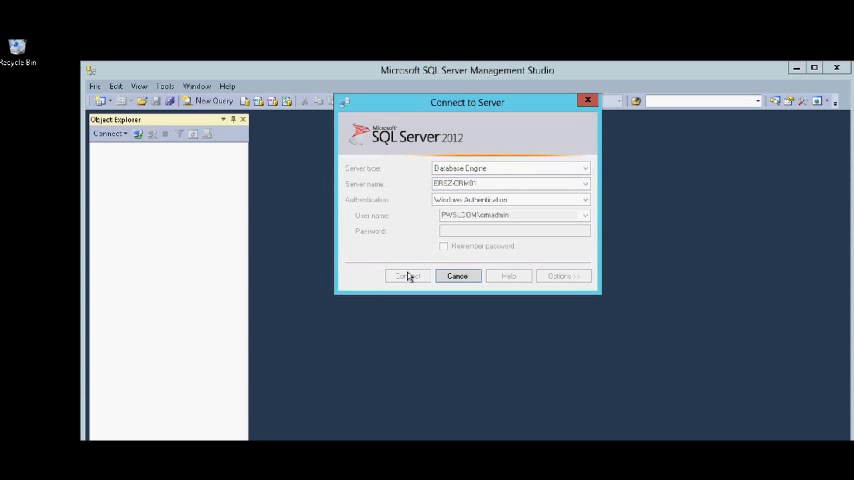
# Step: Connect to the ERES-CRM01 database engine using Windows Authentication
pyautogui.click(406, 276)
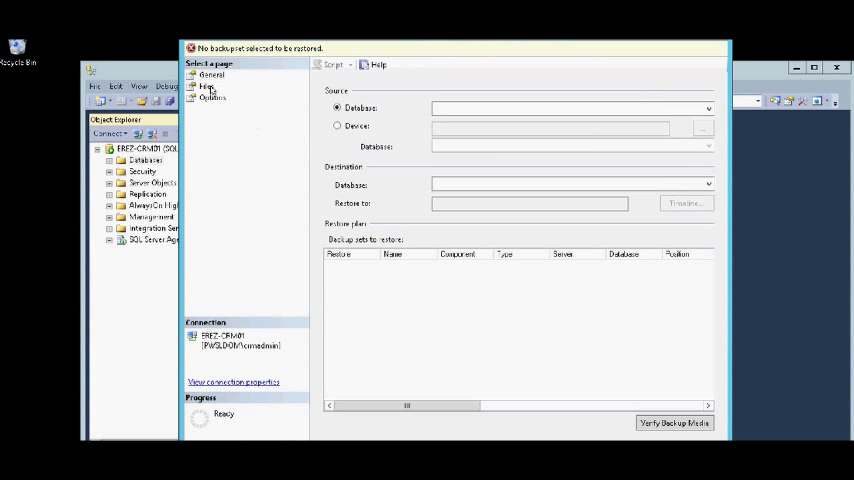
# Step: Restore from device C:\Installs\Upgrade_MSCRM.bak and review the restore file locations
pyautogui.click(337, 125)
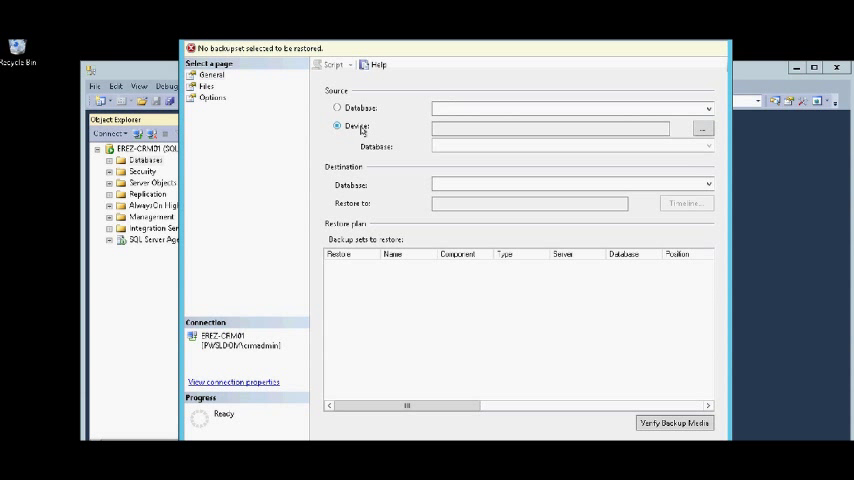
pyautogui.click(703, 128)
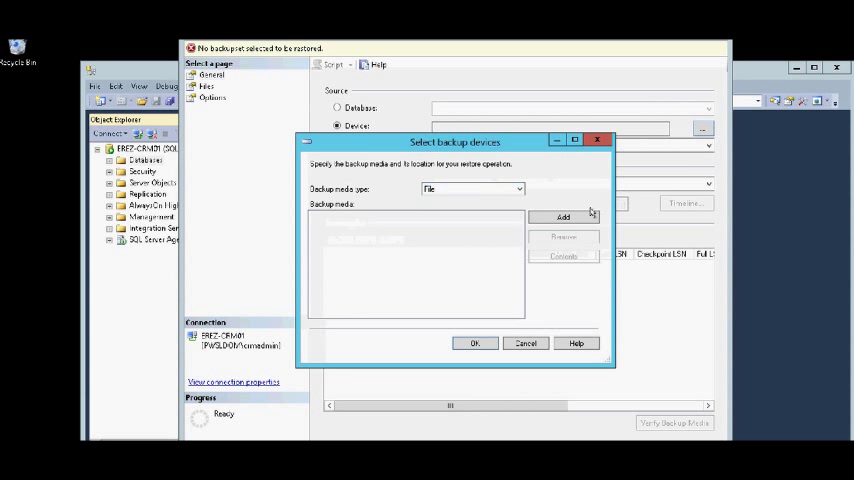
pyautogui.click(563, 217)
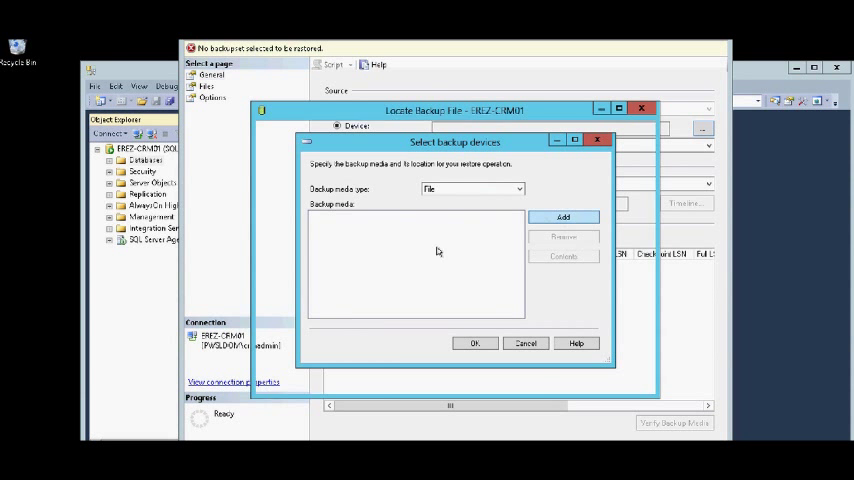
pyautogui.click(563, 217)
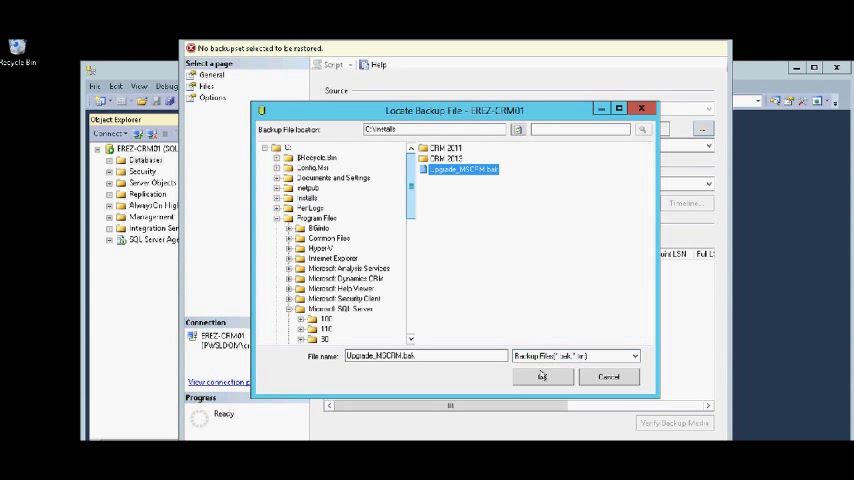
pyautogui.click(542, 376)
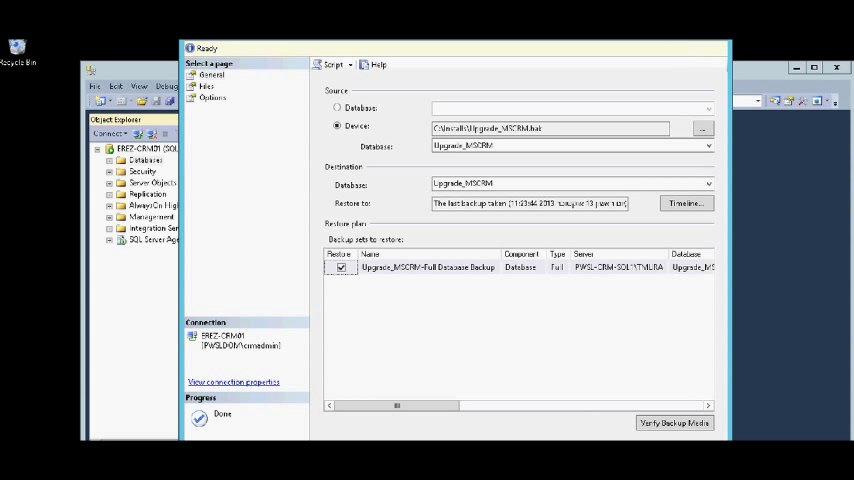
pyautogui.click(207, 87)
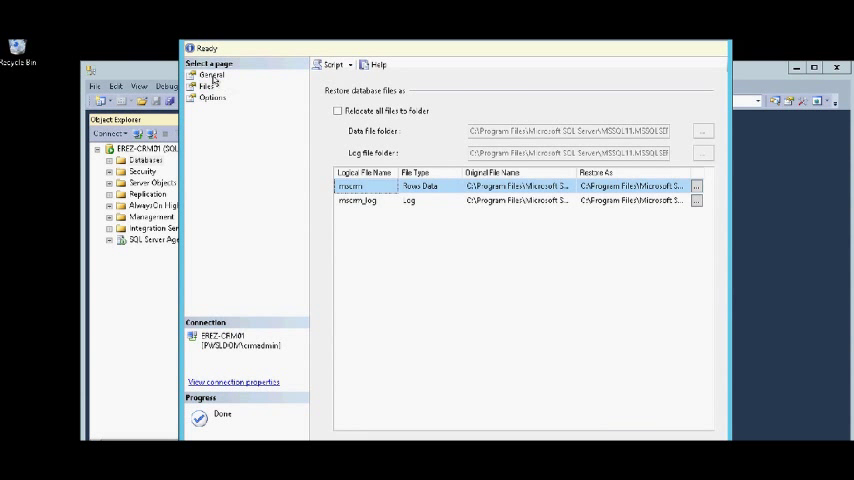
pyautogui.click(211, 74)
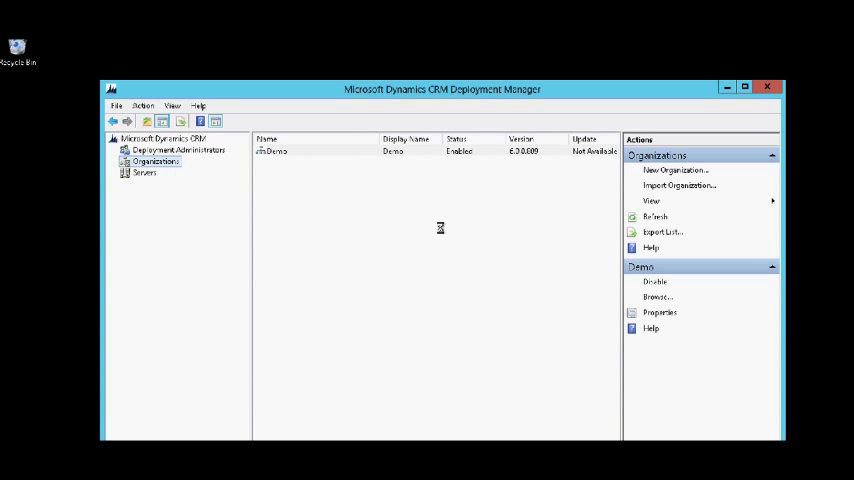
# Step: Import the Upgrade_MSCRM database as organization Upgrade, accepting the default report server
pyautogui.click(678, 185)
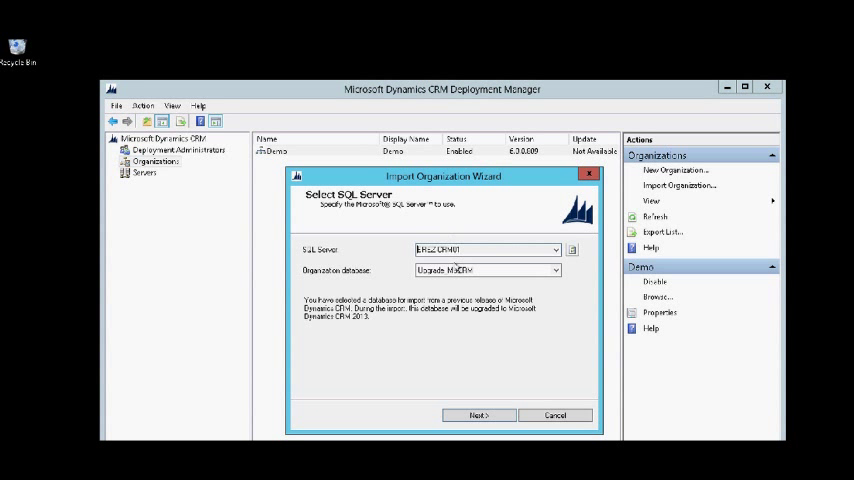
pyautogui.click(556, 270)
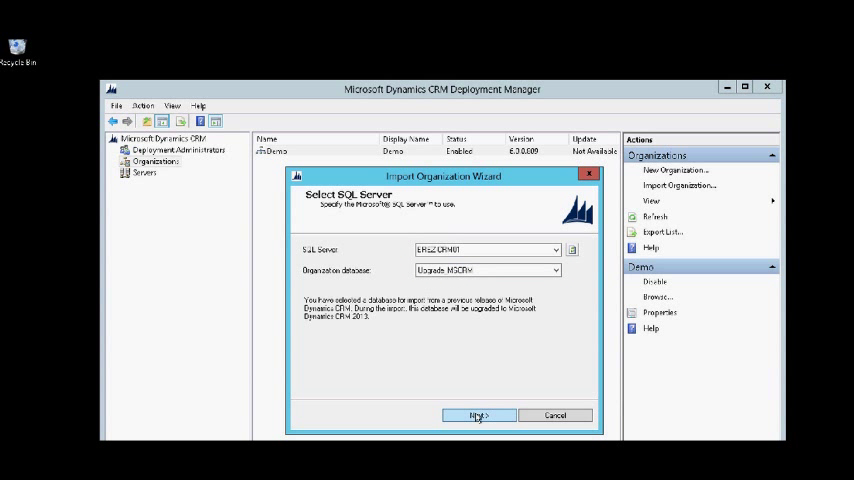
pyautogui.click(478, 415)
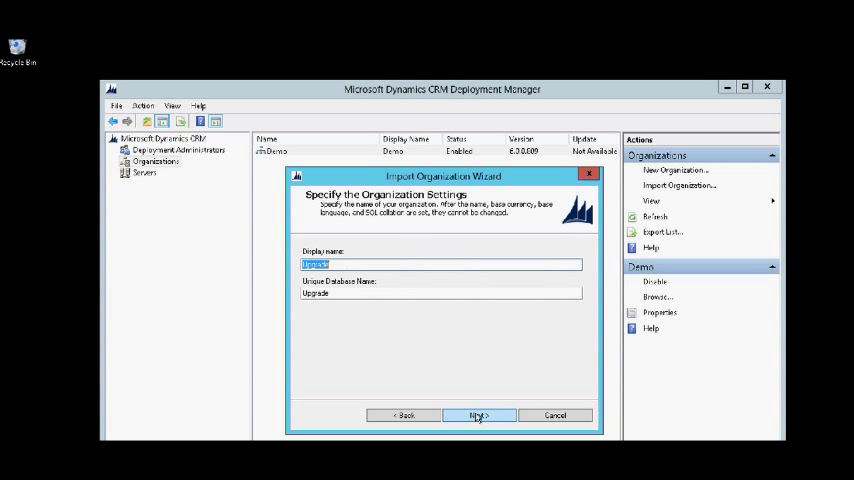
pyautogui.click(479, 415)
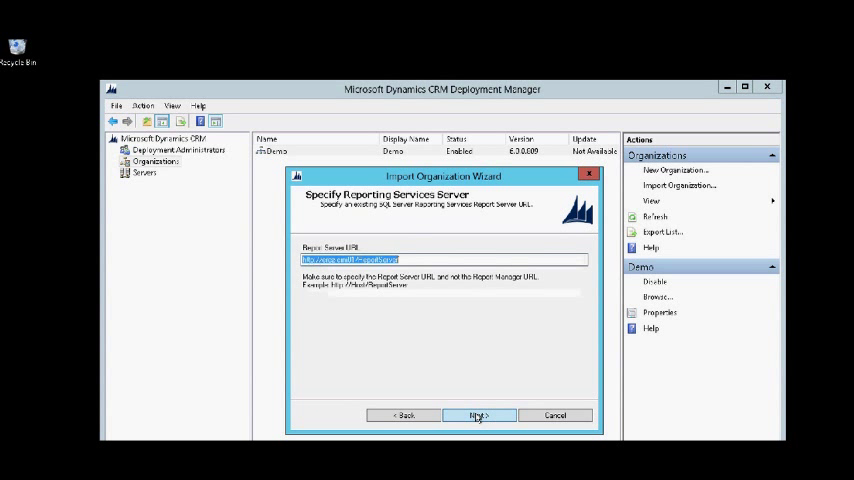
pyautogui.click(479, 415)
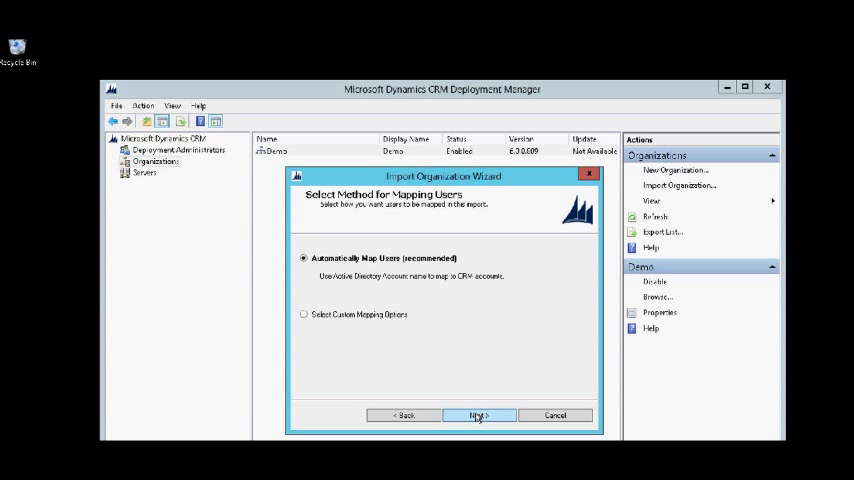
pyautogui.moveTo(377, 283)
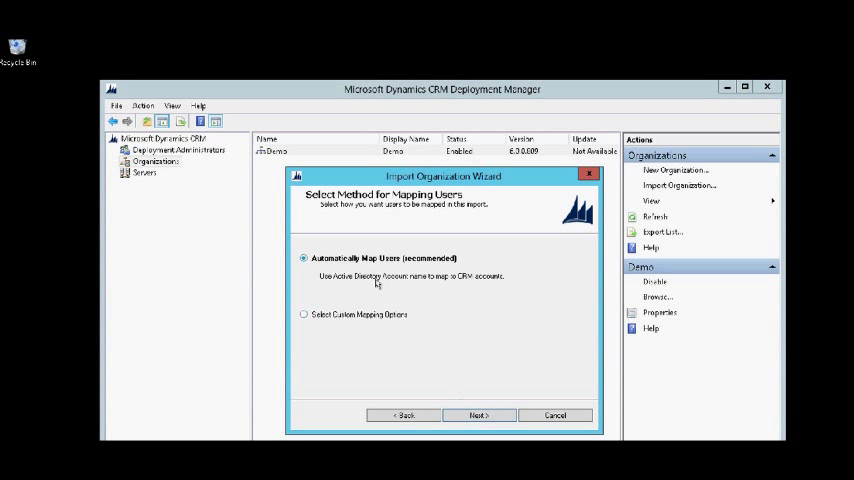
pyautogui.moveTo(375, 323)
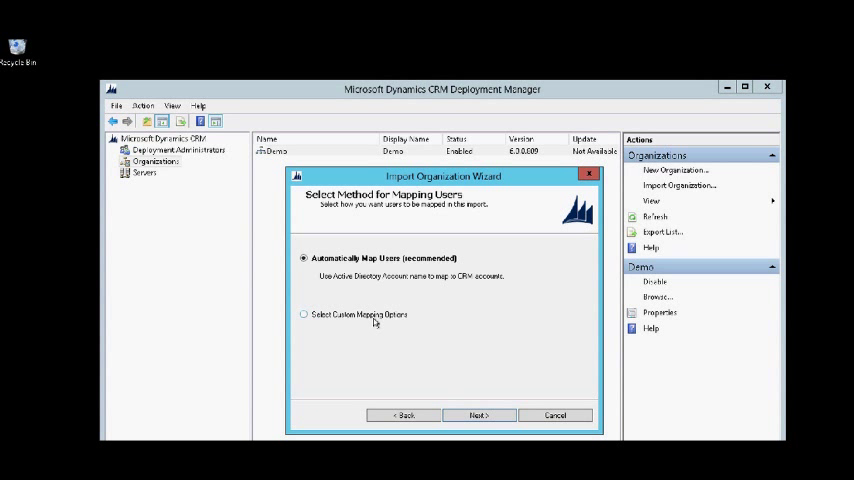
pyautogui.moveTo(479, 415)
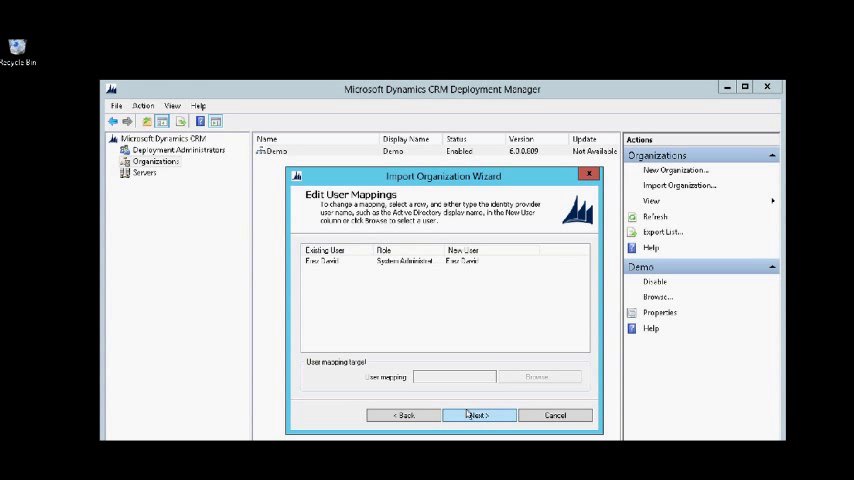
# Step: Clear the missing-administrator error by mapping the admin row to a new user, then submit
pyautogui.click(479, 415)
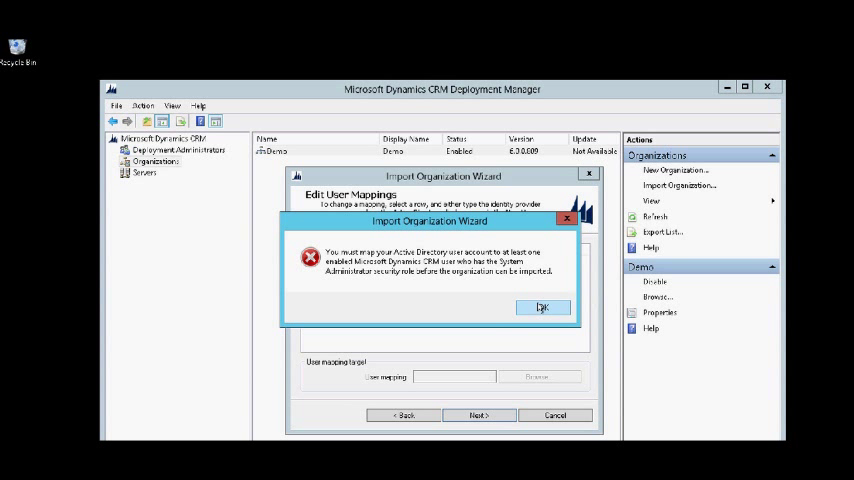
pyautogui.click(542, 307)
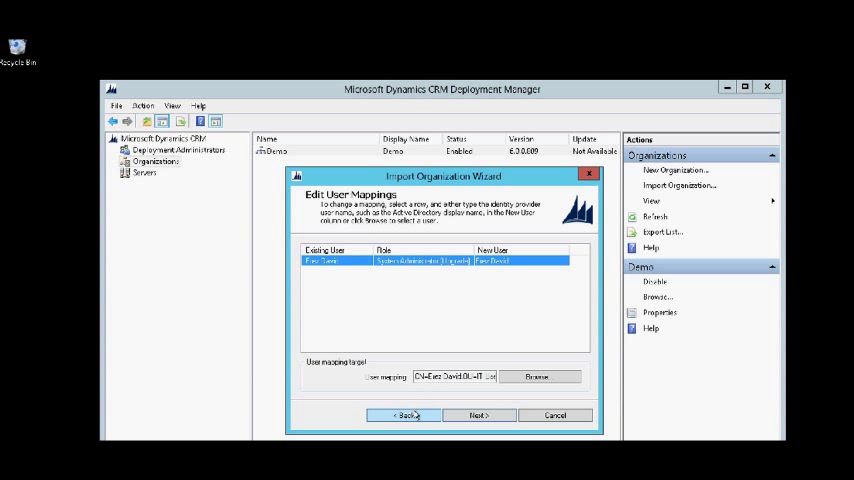
pyautogui.click(404, 415)
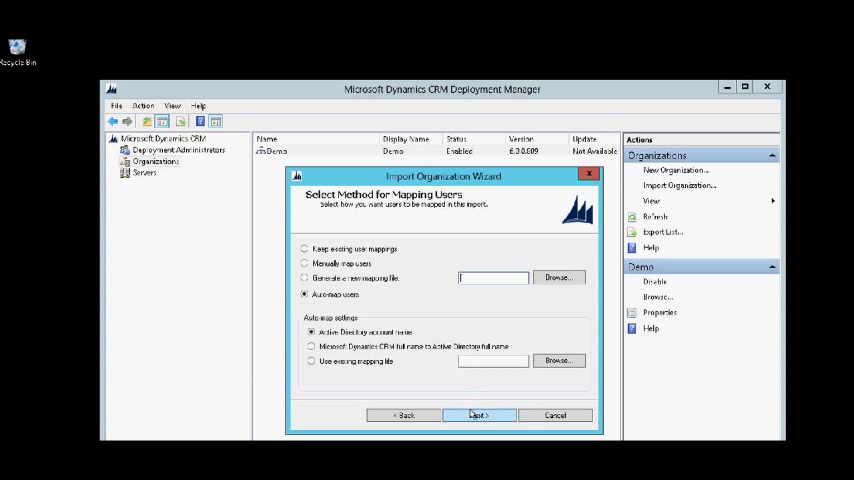
pyautogui.click(479, 415)
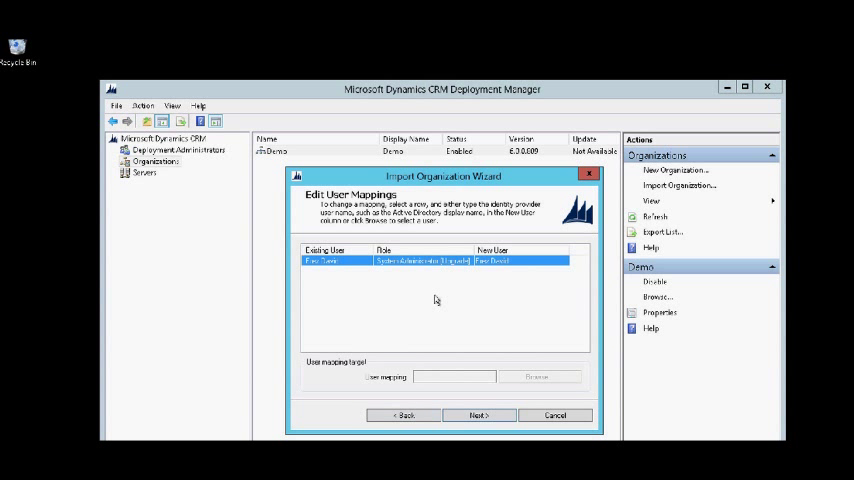
pyautogui.moveTo(445, 280)
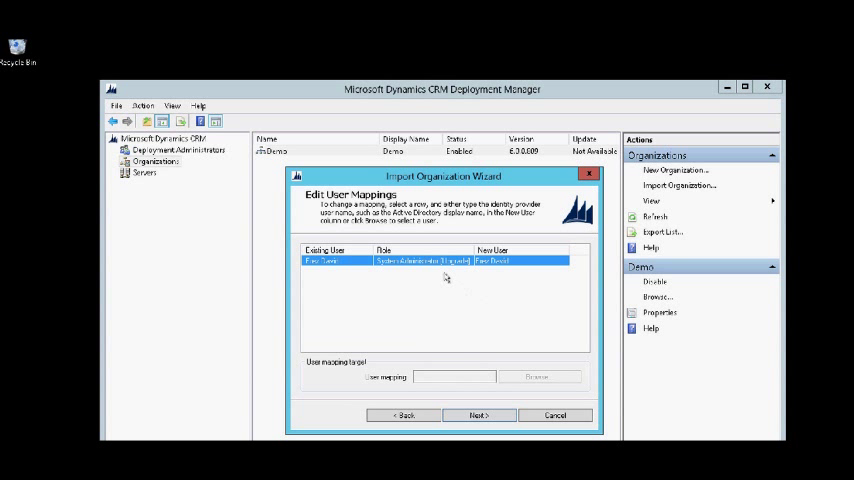
pyautogui.doubleClick(500, 261)
pyautogui.write('crmadmin')
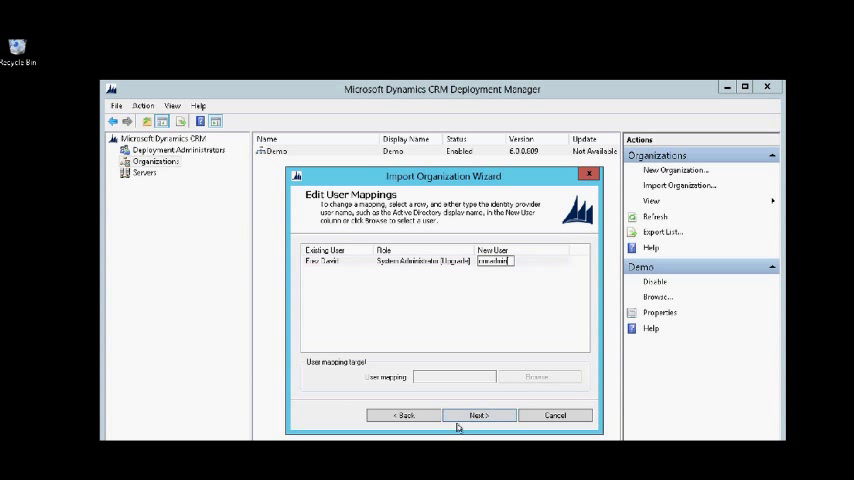
pyautogui.click(479, 415)
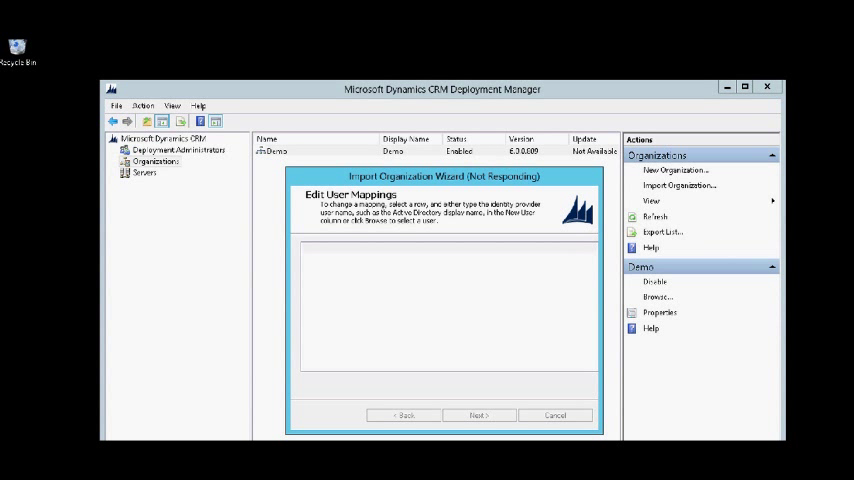
# Step: Review the indexes and encryption warnings, rerun the checks, and reach Ready to Import
pyautogui.click(479, 415)
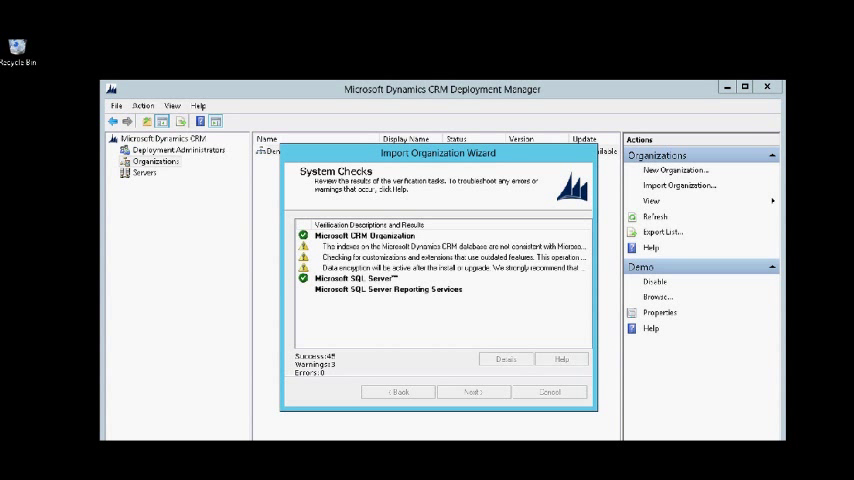
pyautogui.moveTo(505, 327)
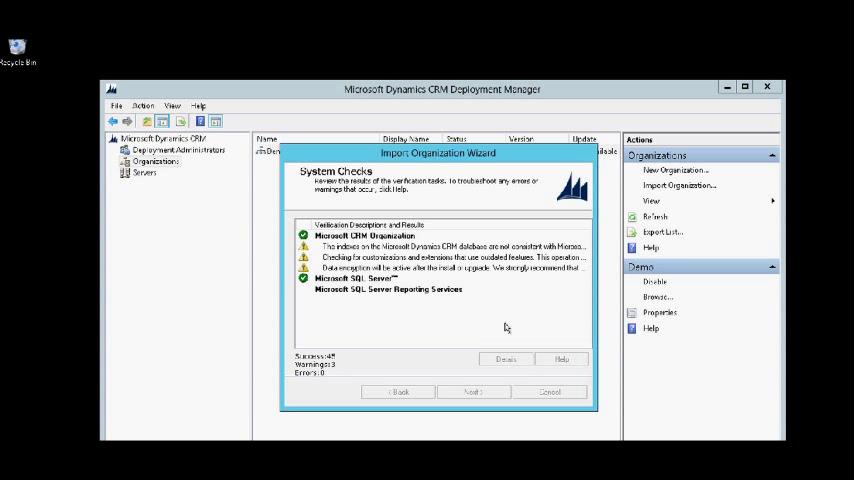
pyautogui.click(450, 247)
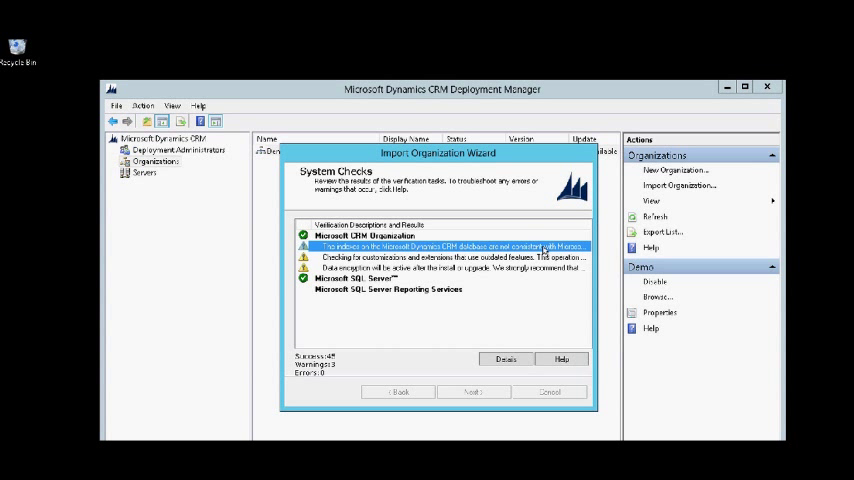
pyautogui.click(450, 256)
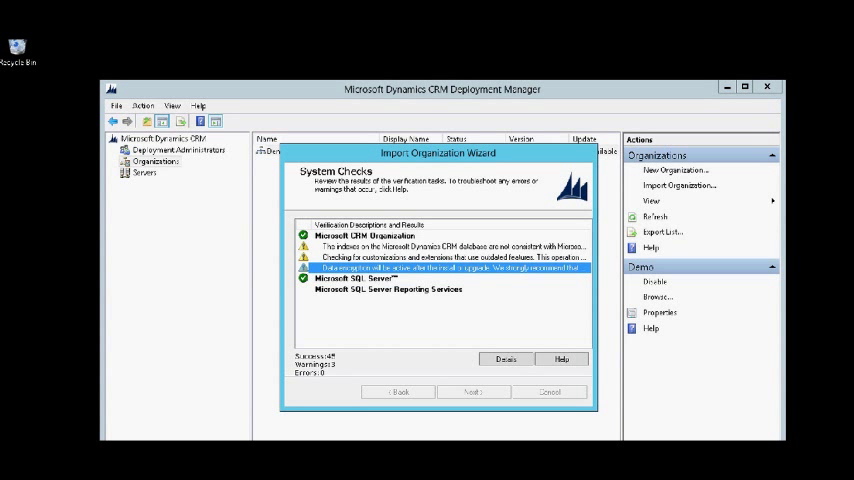
pyautogui.click(472, 391)
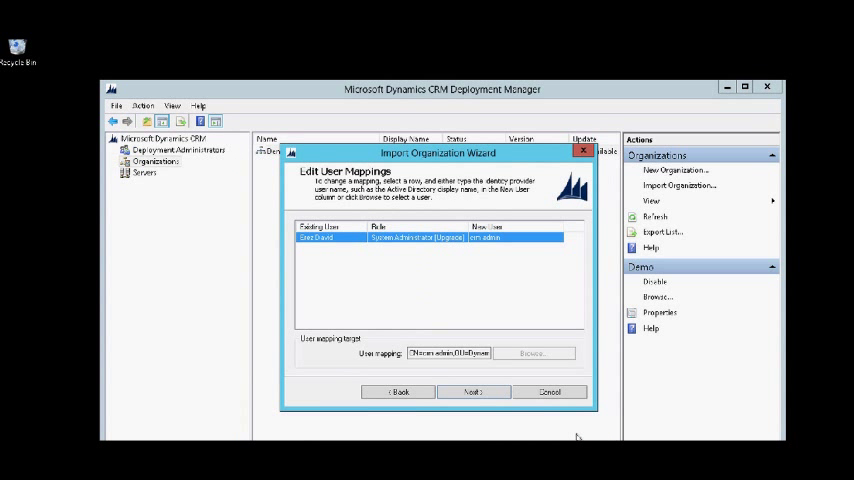
pyautogui.click(472, 391)
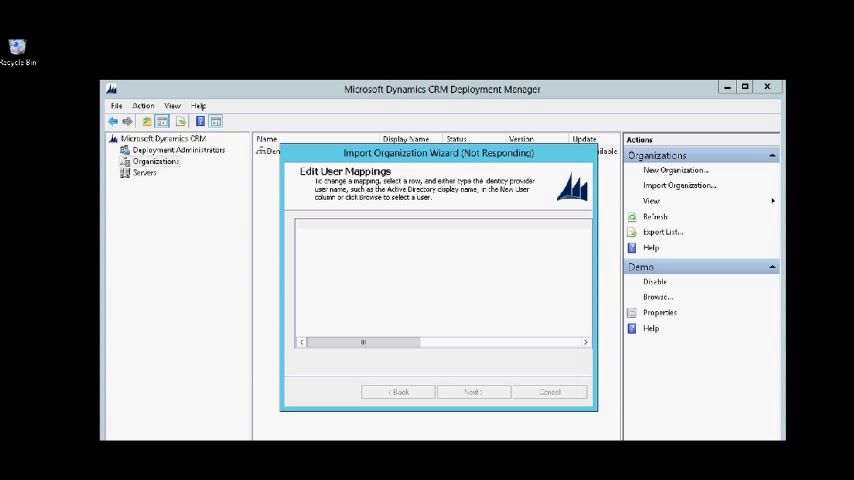
pyautogui.click(473, 391)
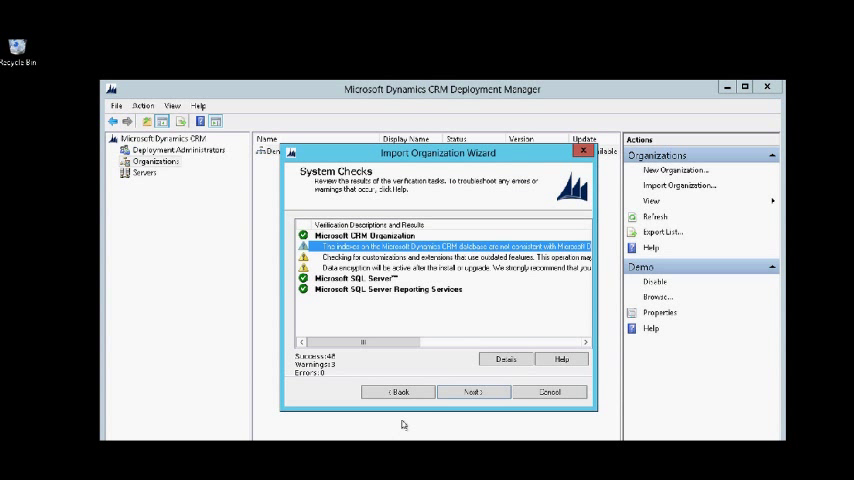
pyautogui.moveTo(464, 384)
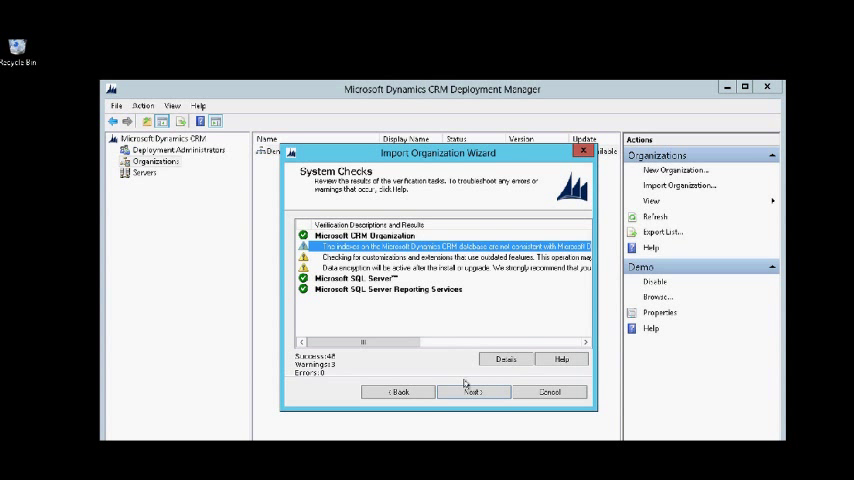
pyautogui.click(472, 391)
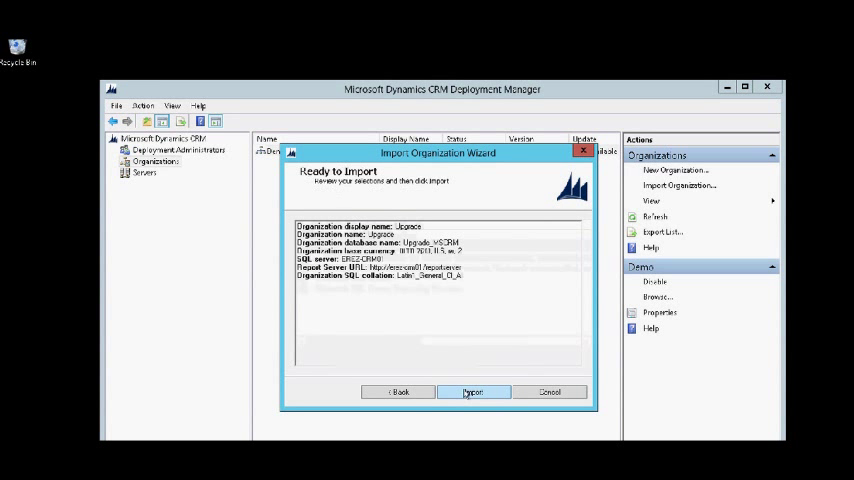
# Step: Run the Upgrade organization import and close the wizard once it succeeds
pyautogui.click(474, 391)
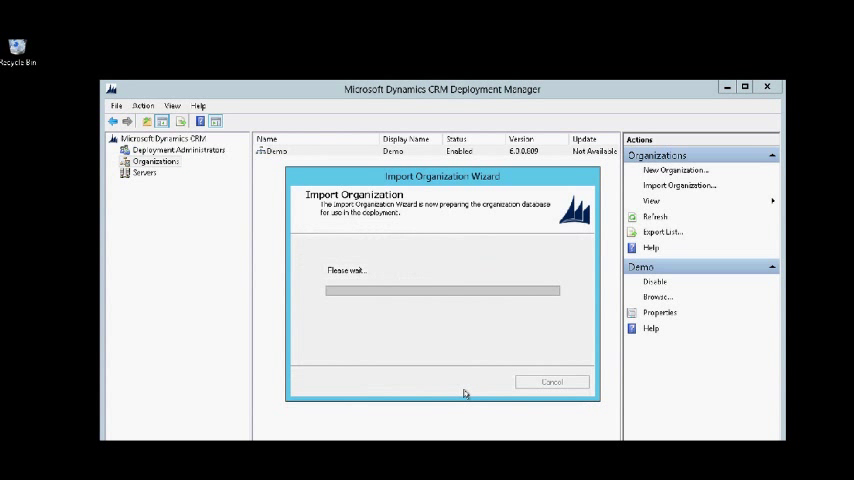
pyautogui.moveTo(475, 248)
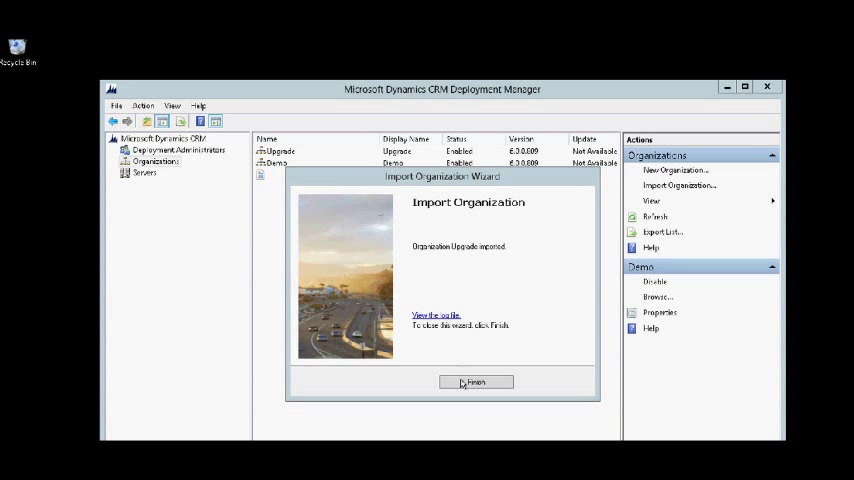
pyautogui.click(476, 382)
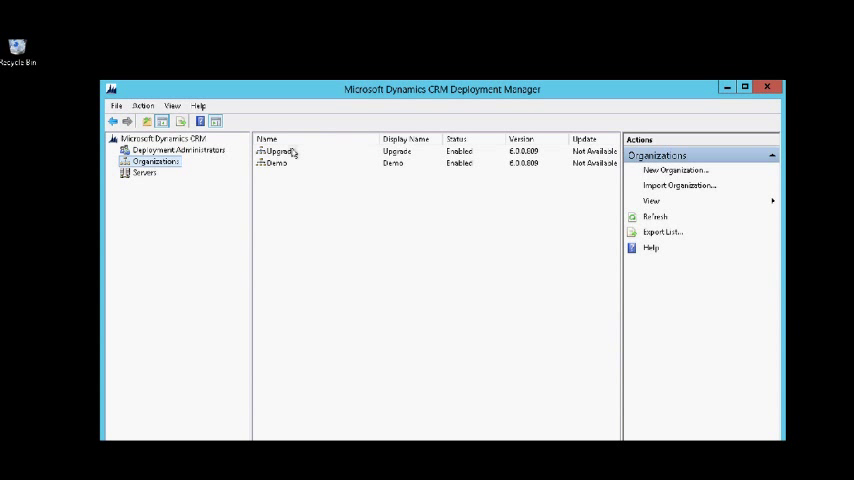
# Step: Select organization Upgrade in Deployment Manager and launch it with Browse
pyautogui.click(280, 151)
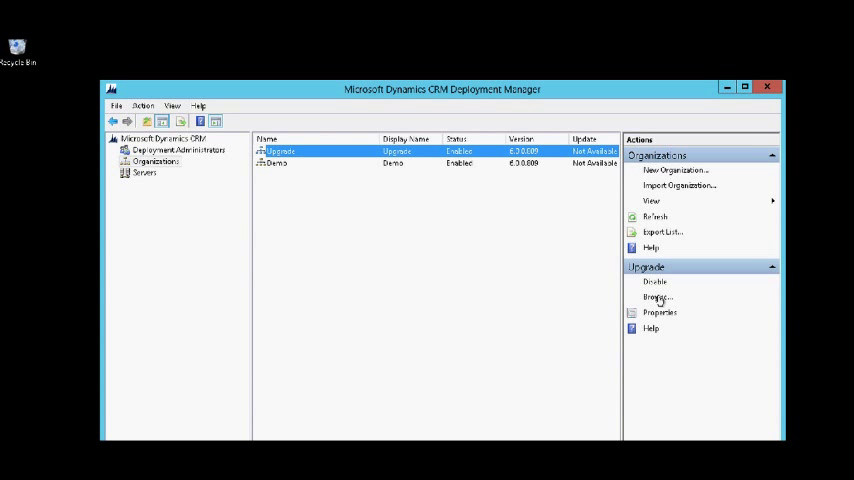
pyautogui.click(656, 297)
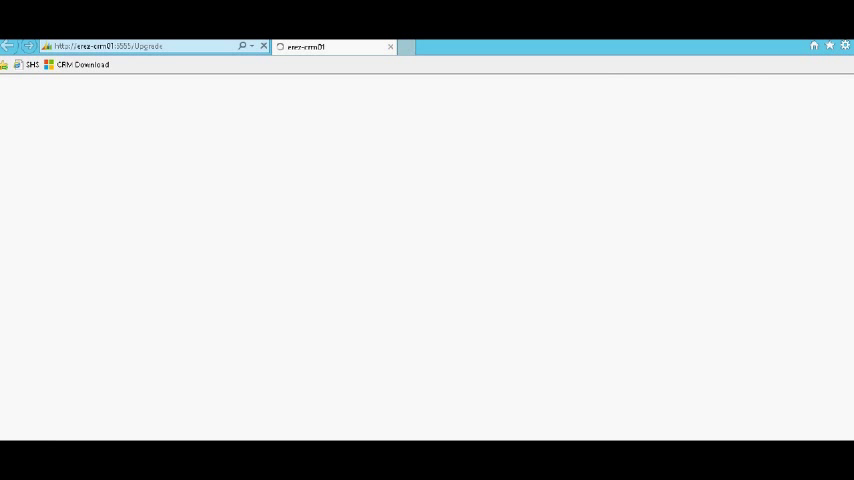